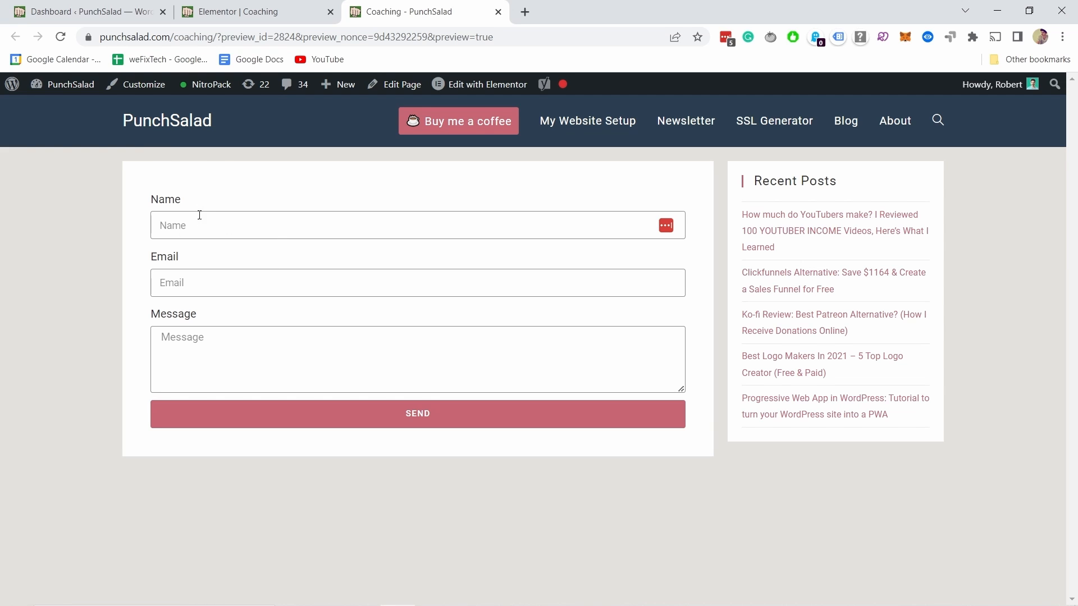
mouse_move(226, 330)
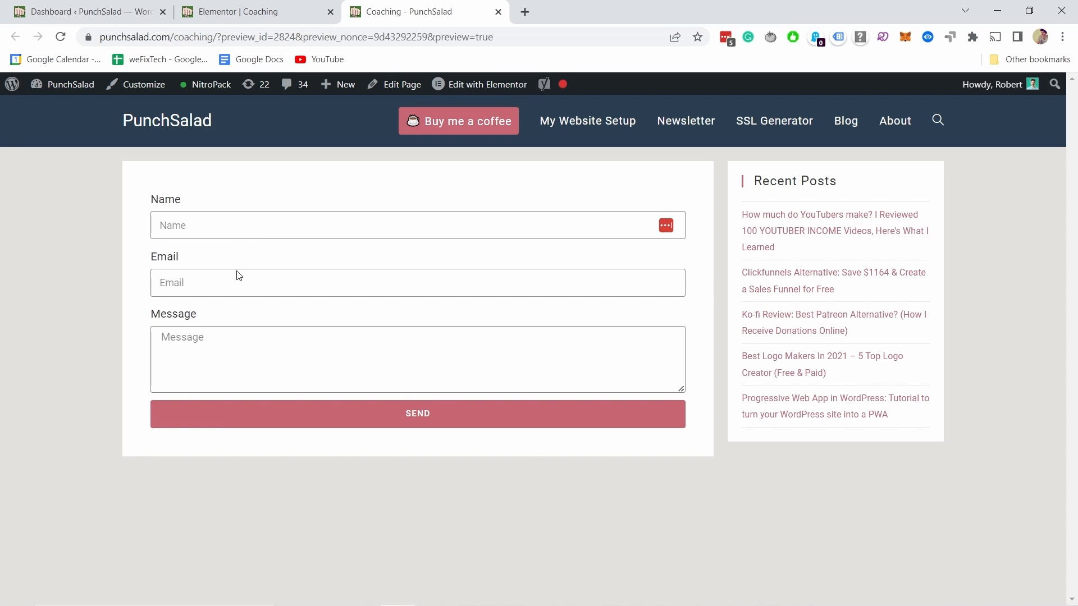
mouse_move(202, 108)
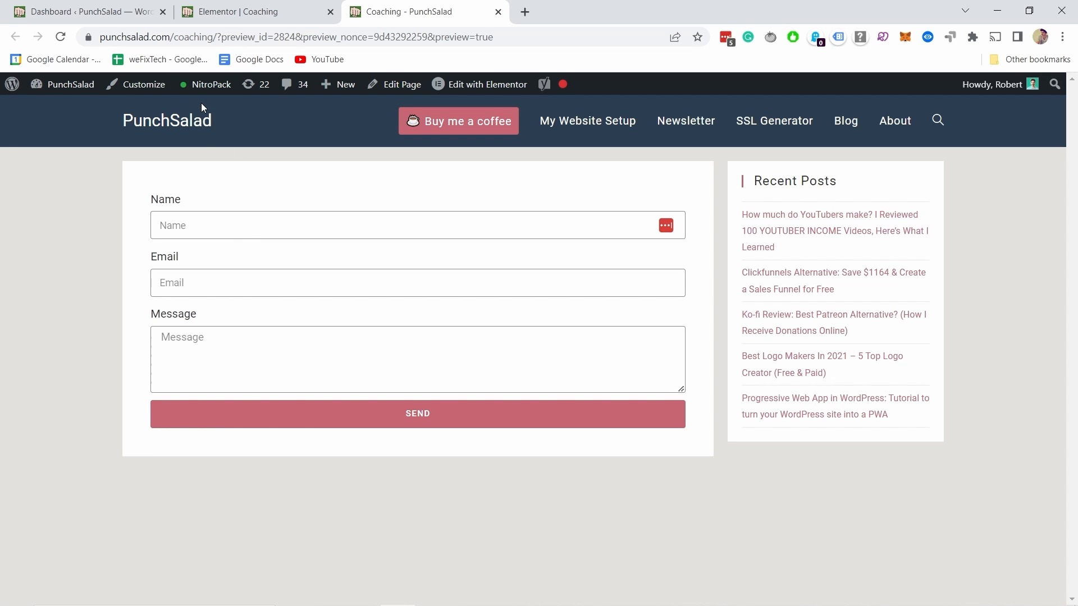
mouse_move(216, 171)
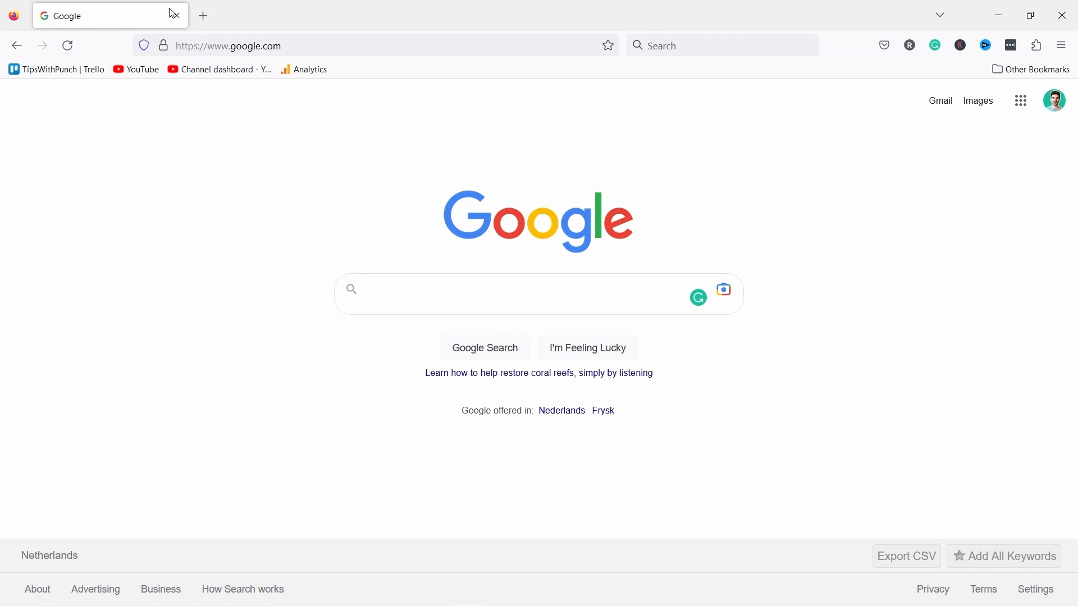
- Search Google for 'recaptcha', reach the reCAPTCHA admin console and start creating a new site key
text(recaptcha)
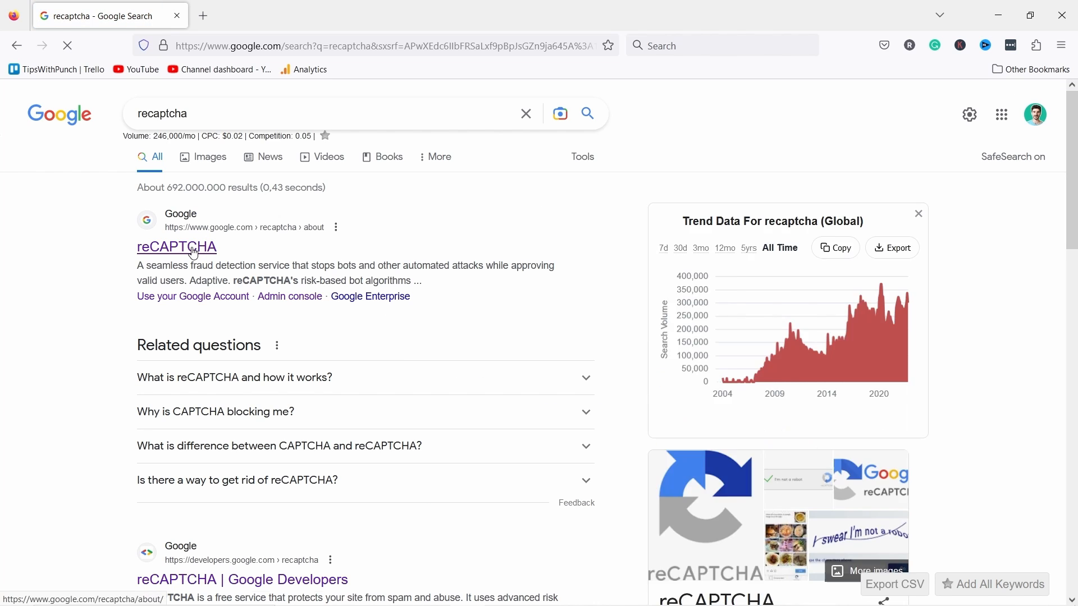
click(176, 247)
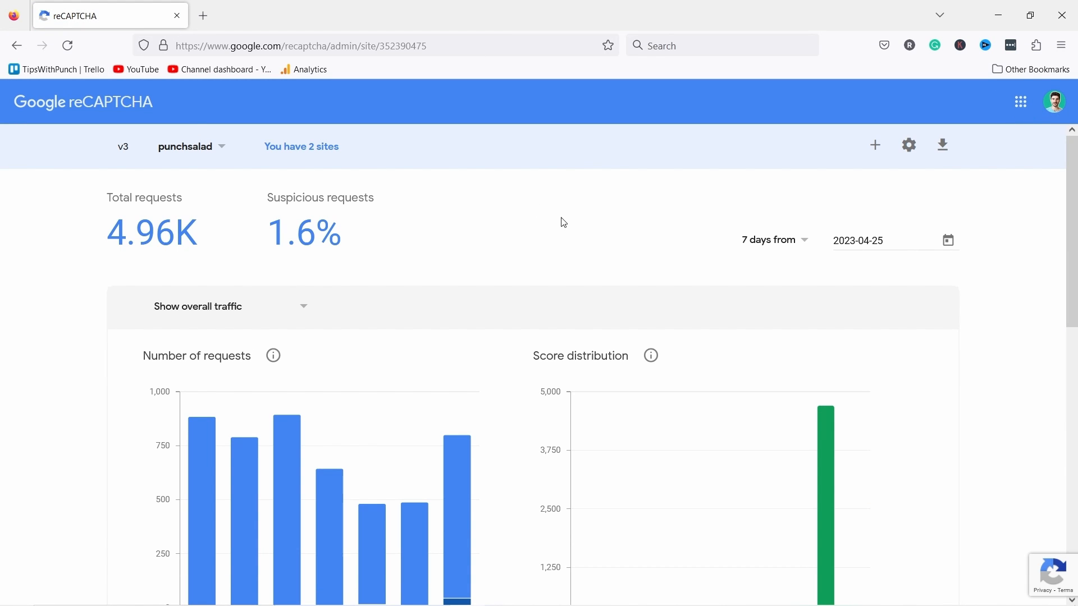
mouse_move(374, 144)
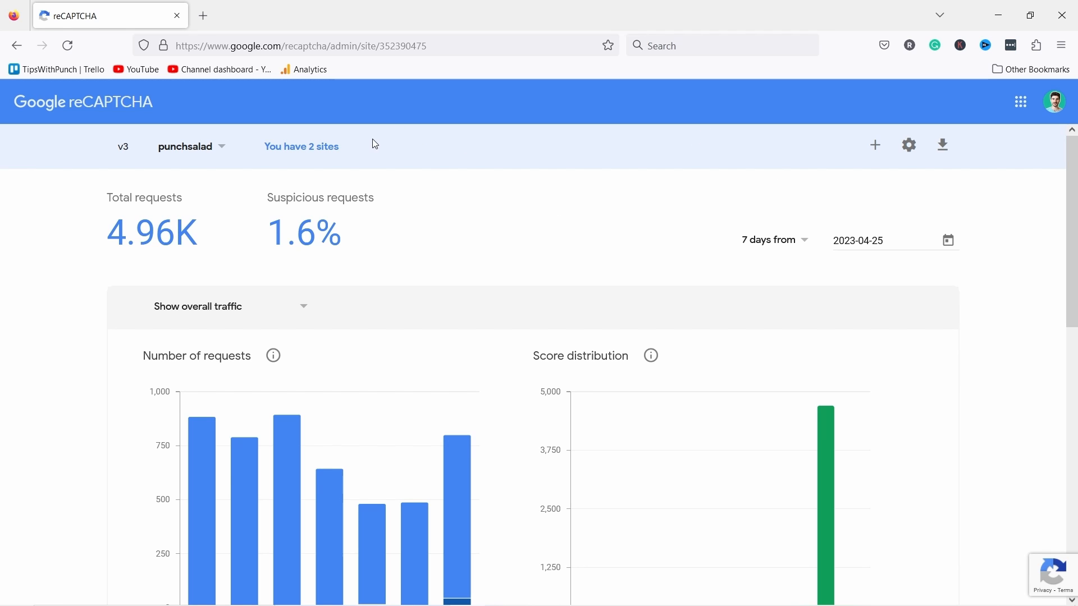
click(875, 145)
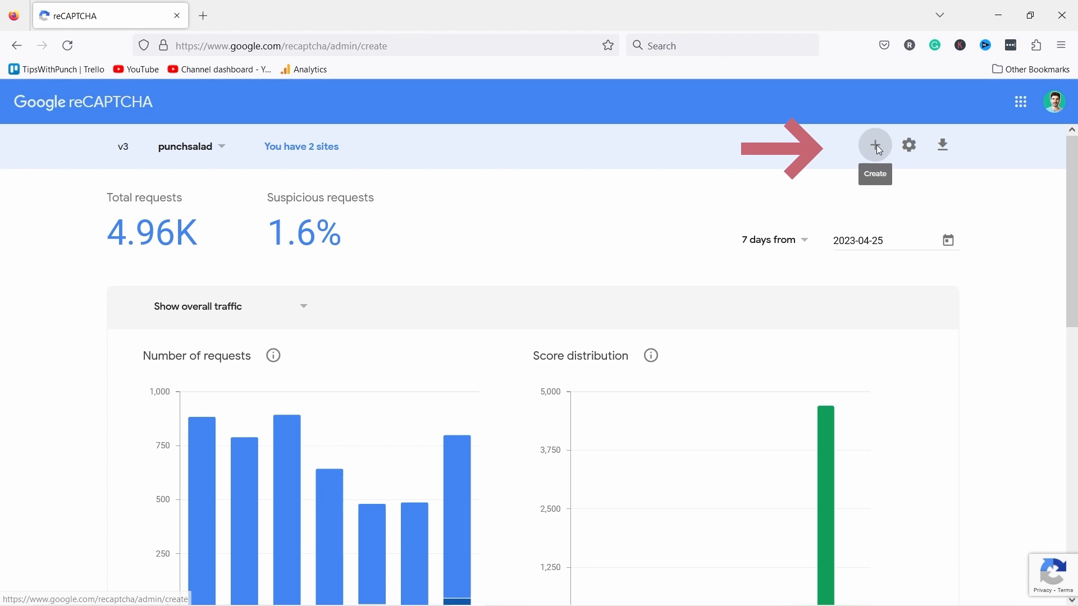
- Label the new site key 'Punchsalad test', keeping the score-based v3 type
click(874, 145)
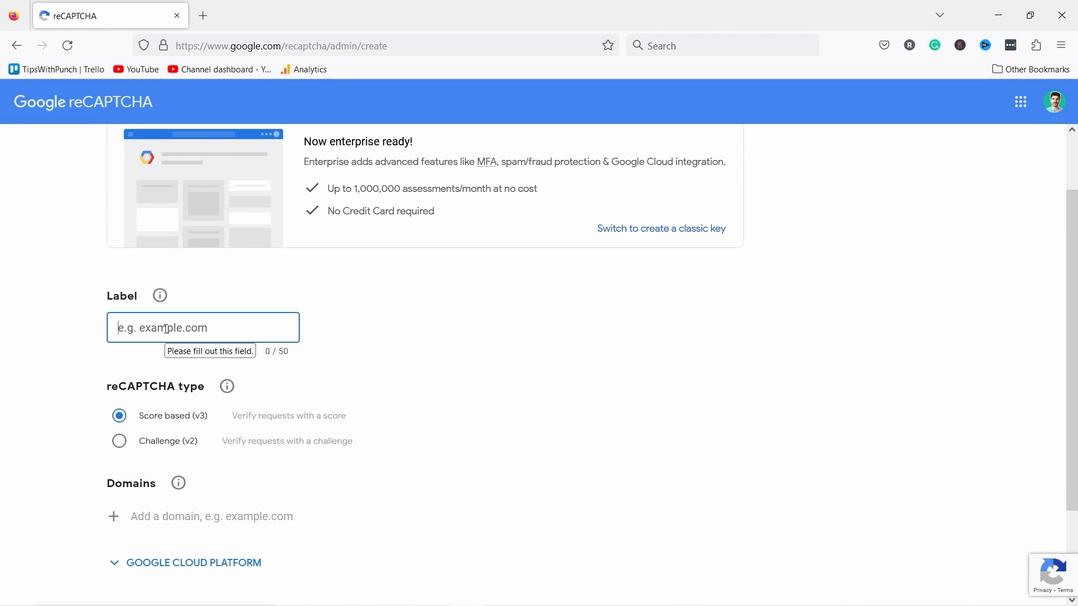
text(Punchsalad t)
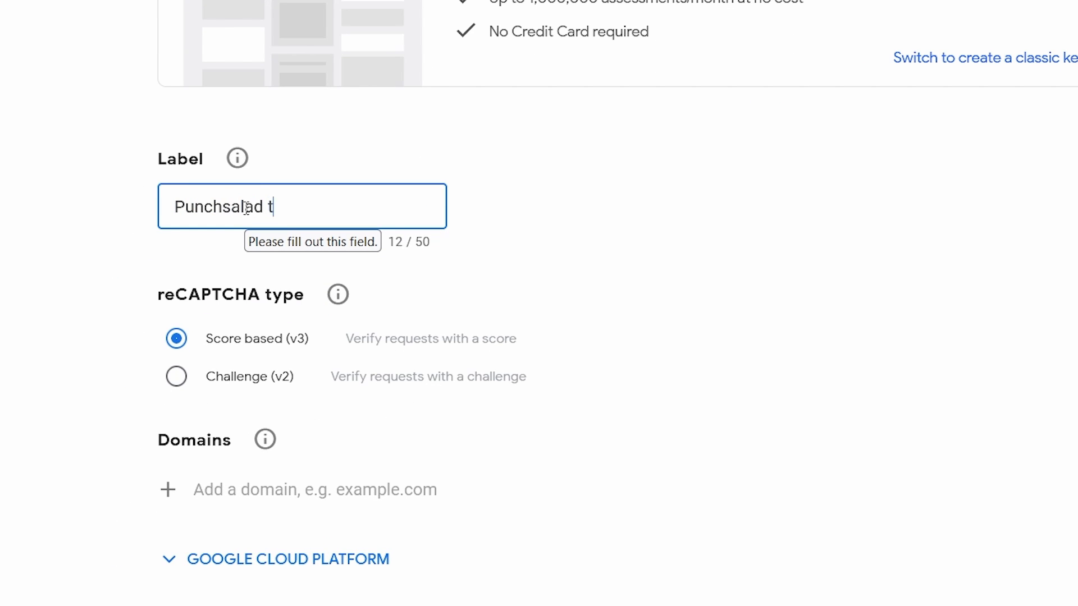
text(est)
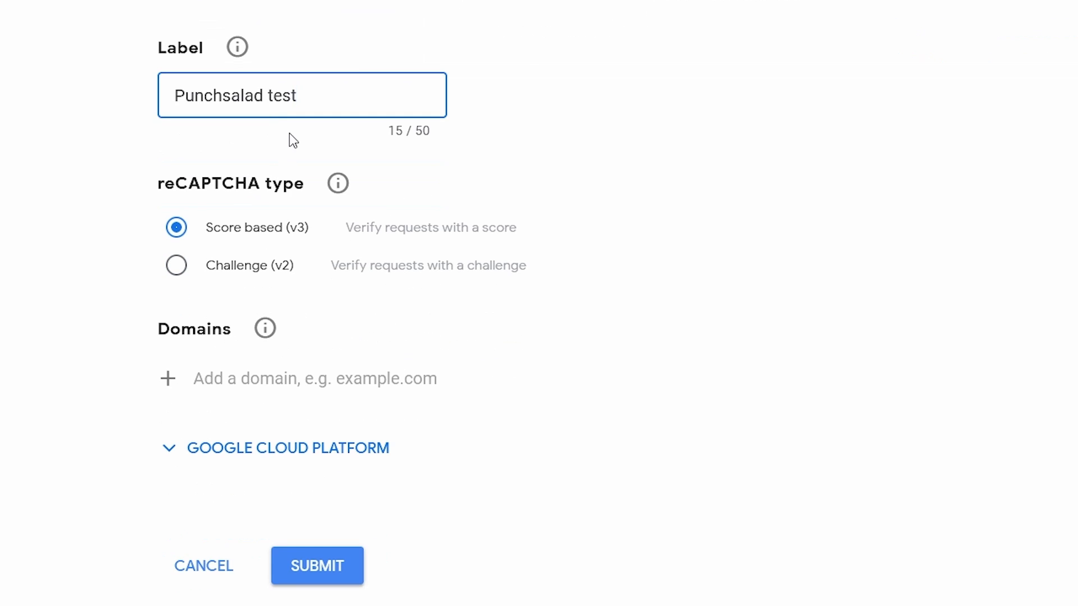
mouse_move(281, 231)
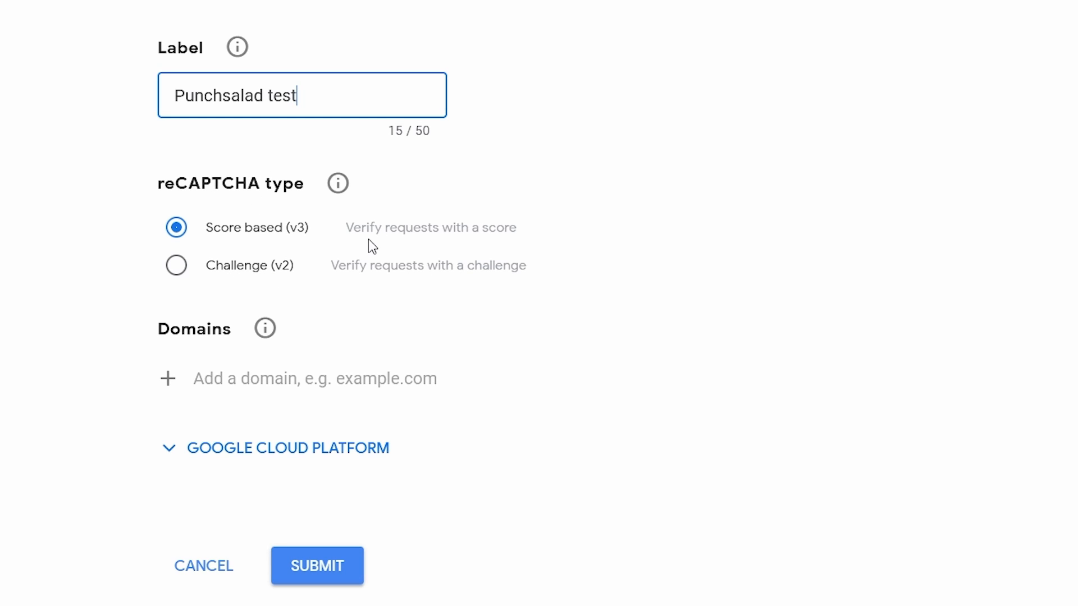
mouse_move(353, 238)
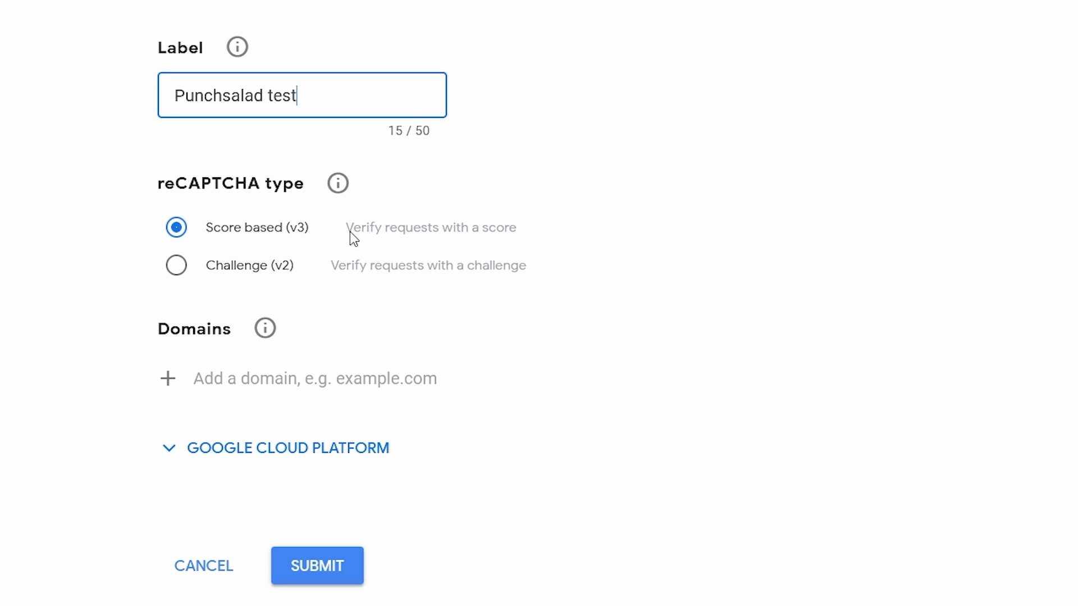
mouse_move(411, 274)
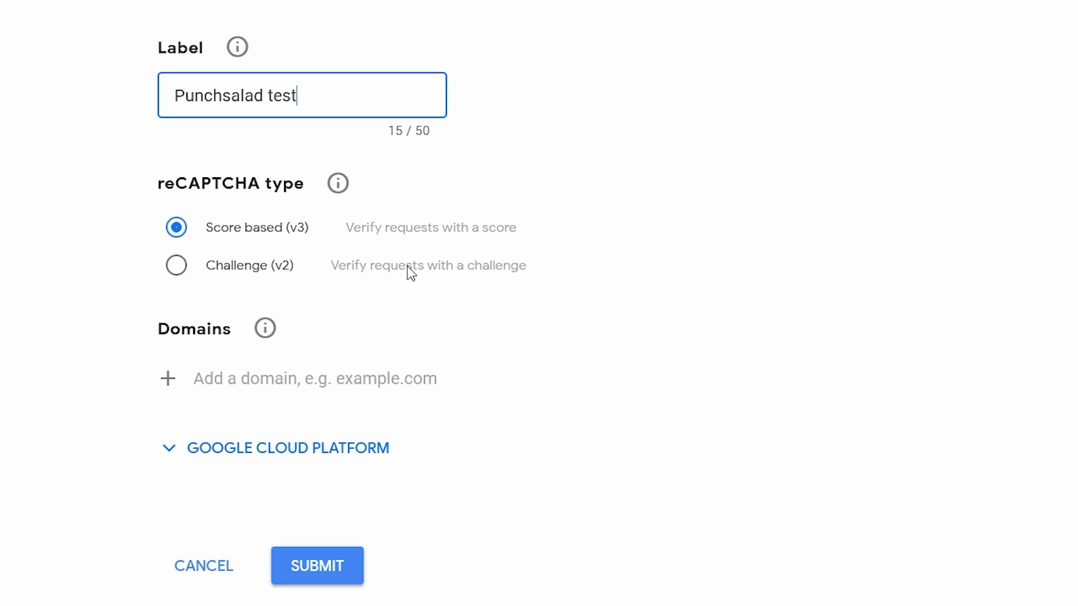
mouse_move(323, 288)
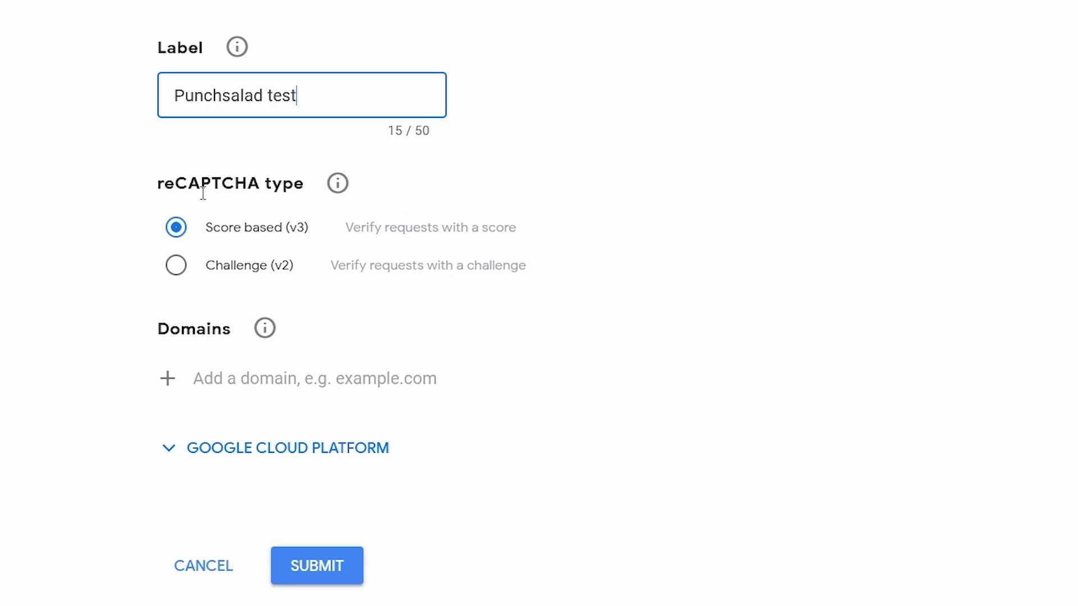
- Add punchsalad.com as the key's domain
scroll(down, 3)
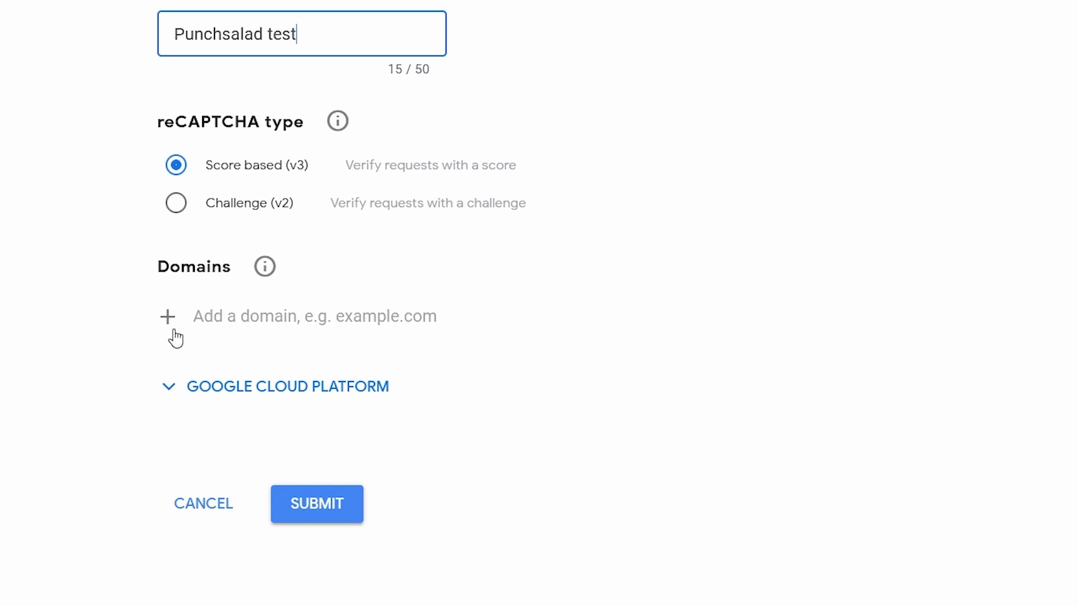
click(313, 317)
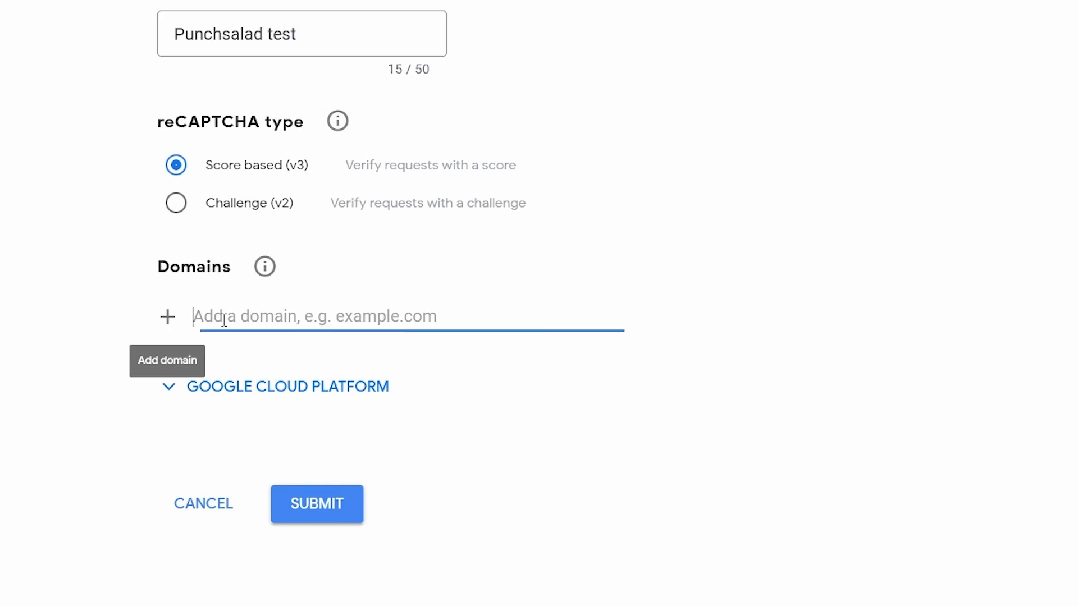
text(punchsalad.com)
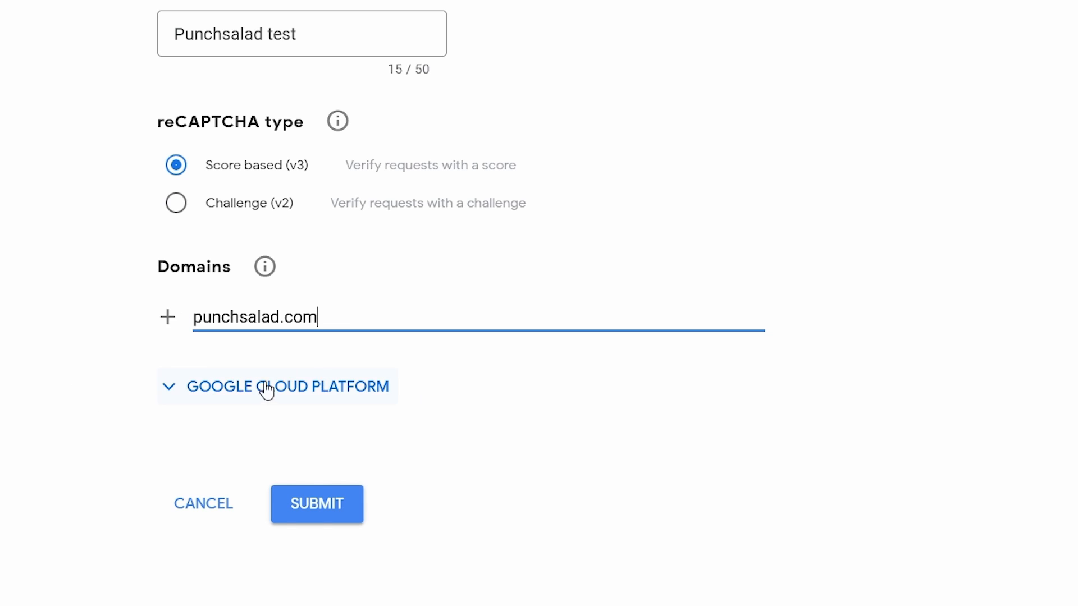
mouse_move(403, 189)
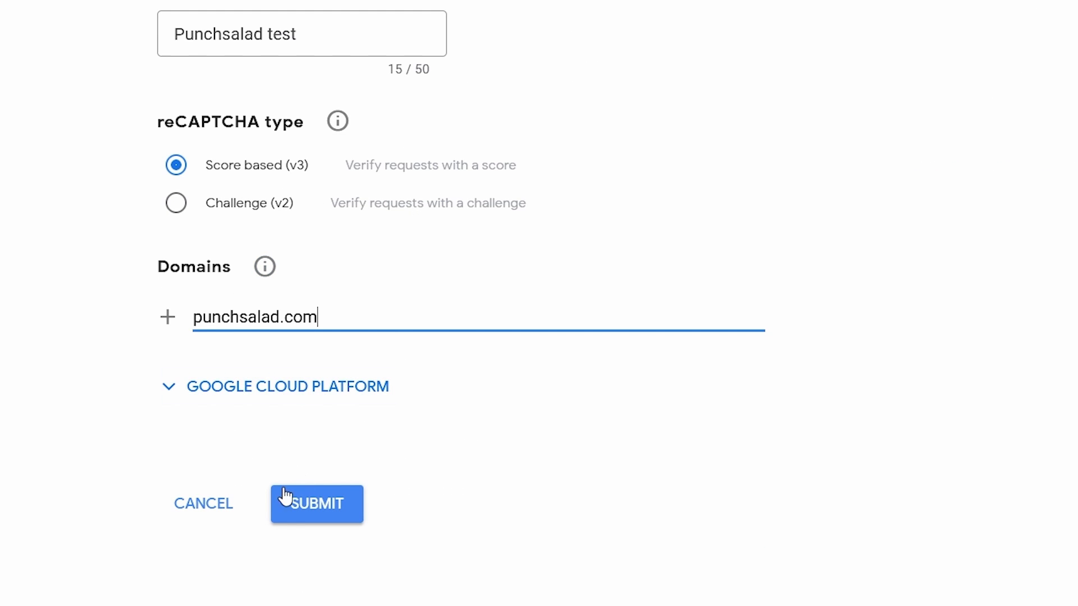
- Submit the registration, copy the generated site key and return to the WordPress site preview
click(317, 505)
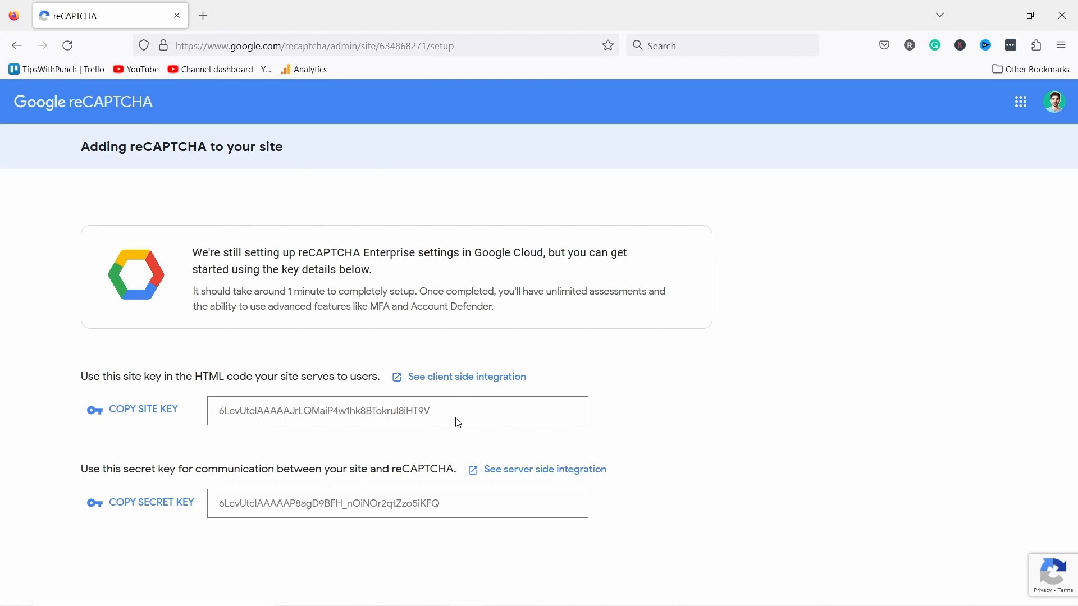
mouse_move(166, 350)
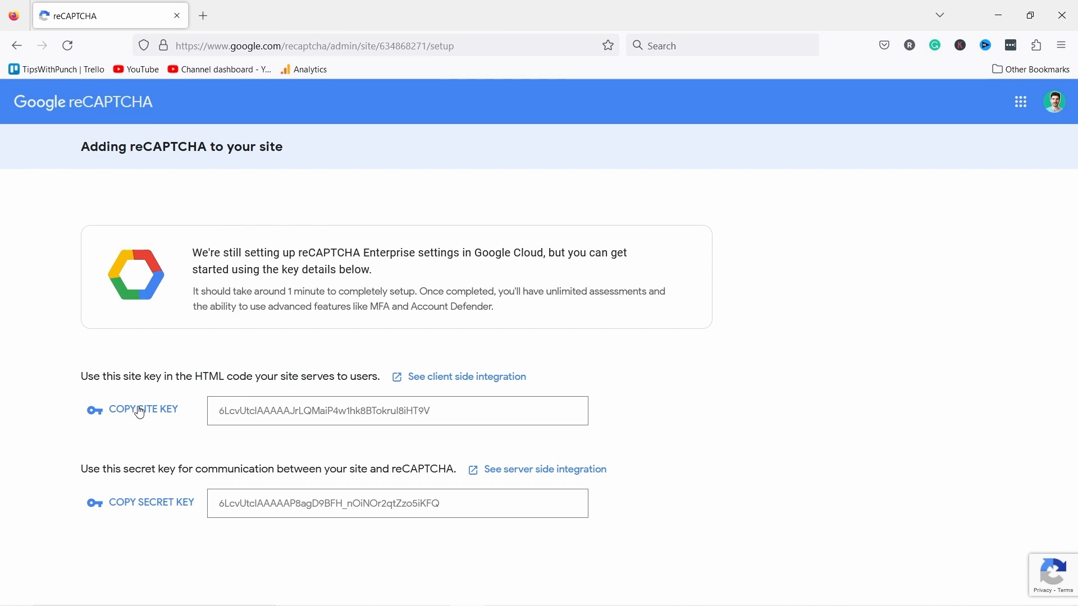
click(142, 409)
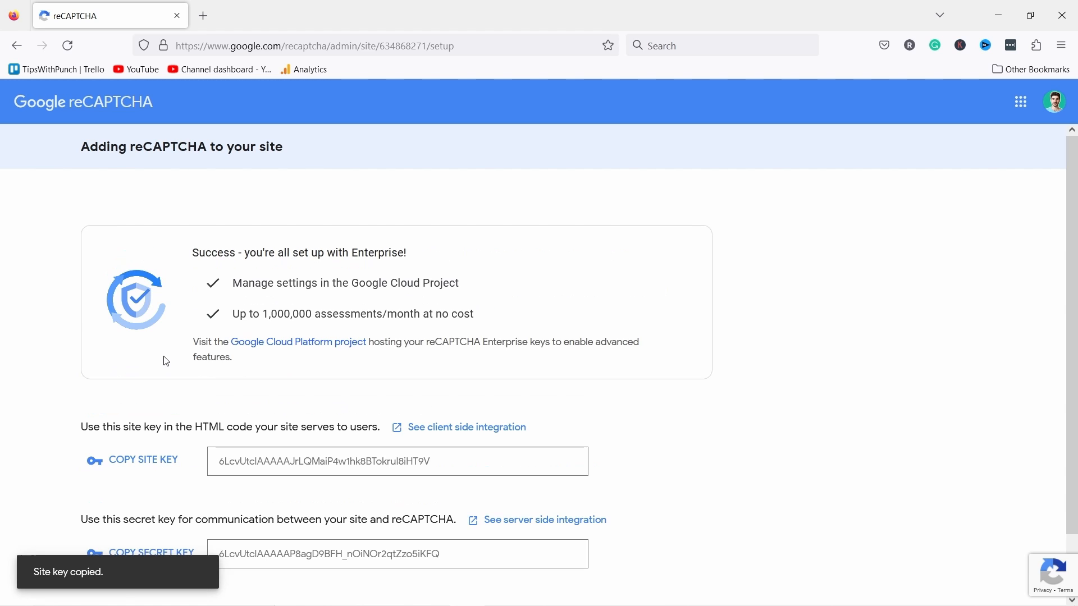
click(419, 11)
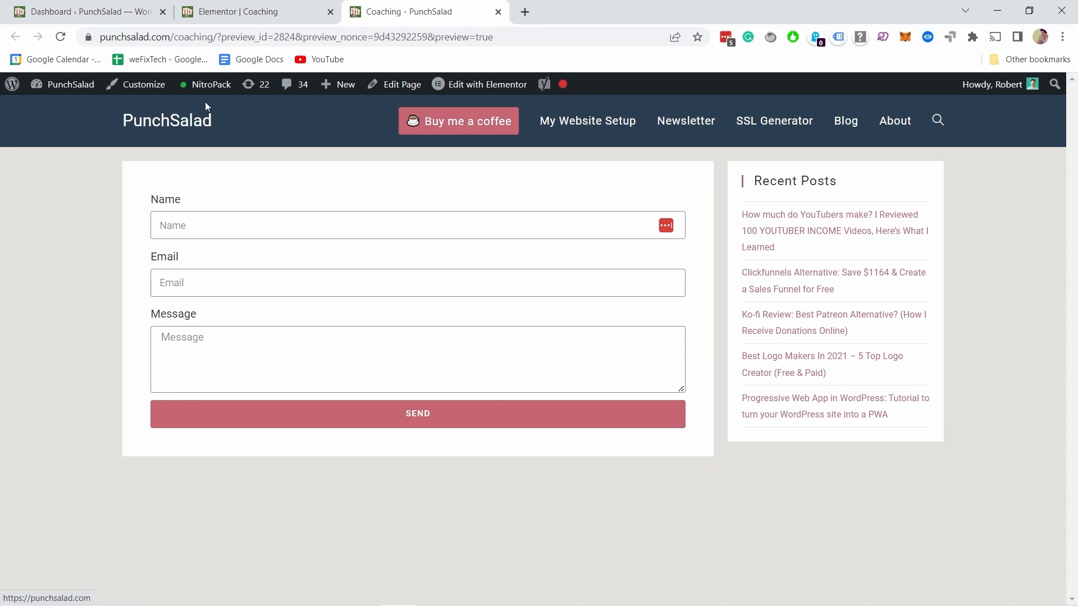
- From the WordPress dashboard, reach Elementor Settings > Integrations and scroll to the reCAPTCHA V3 fields
click(82, 11)
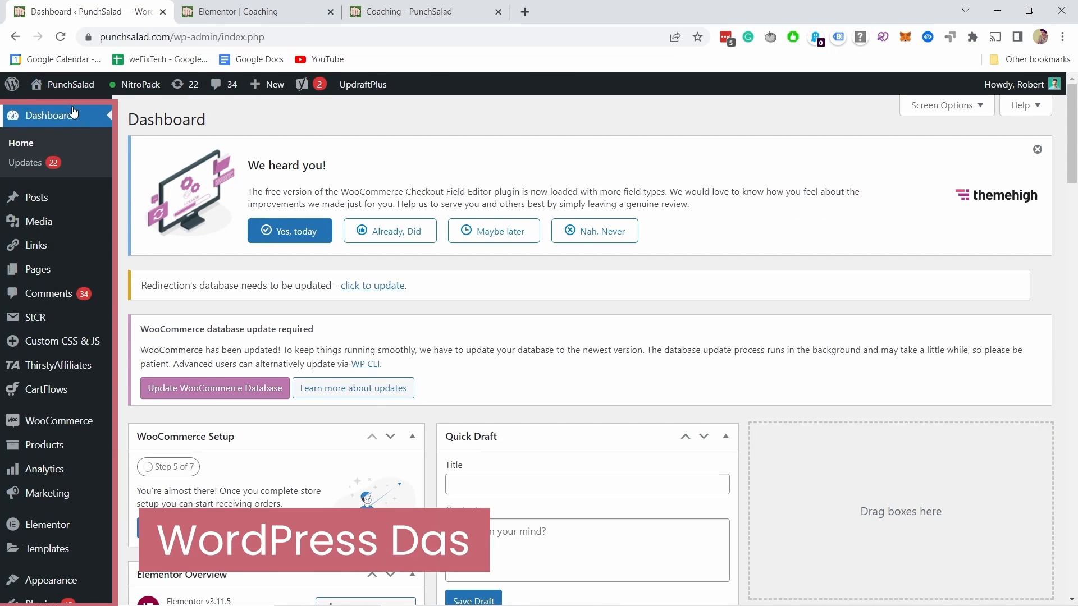
scroll(down, 3)
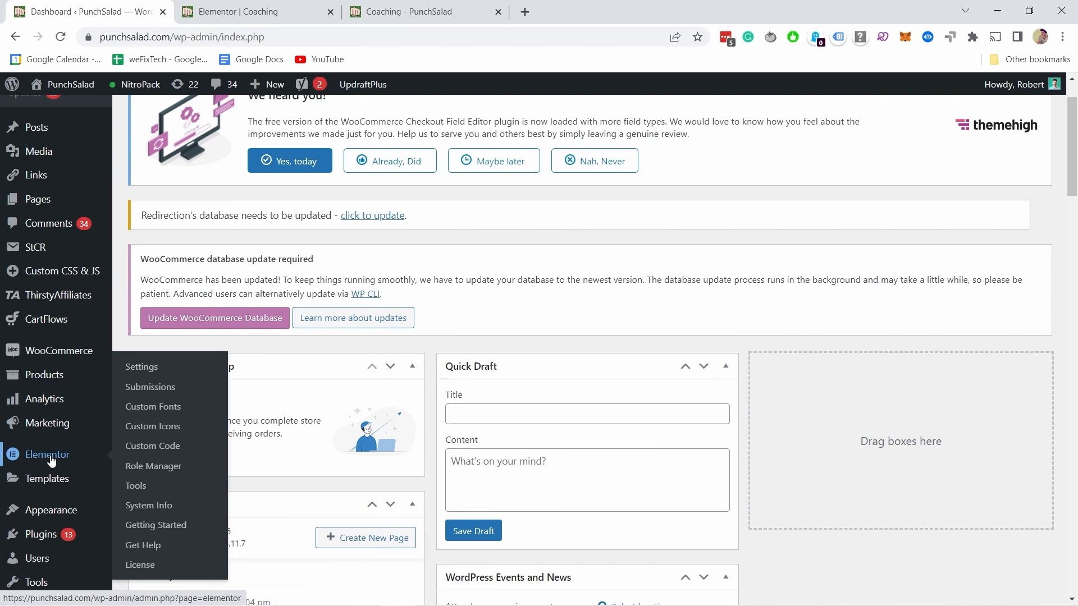
click(142, 366)
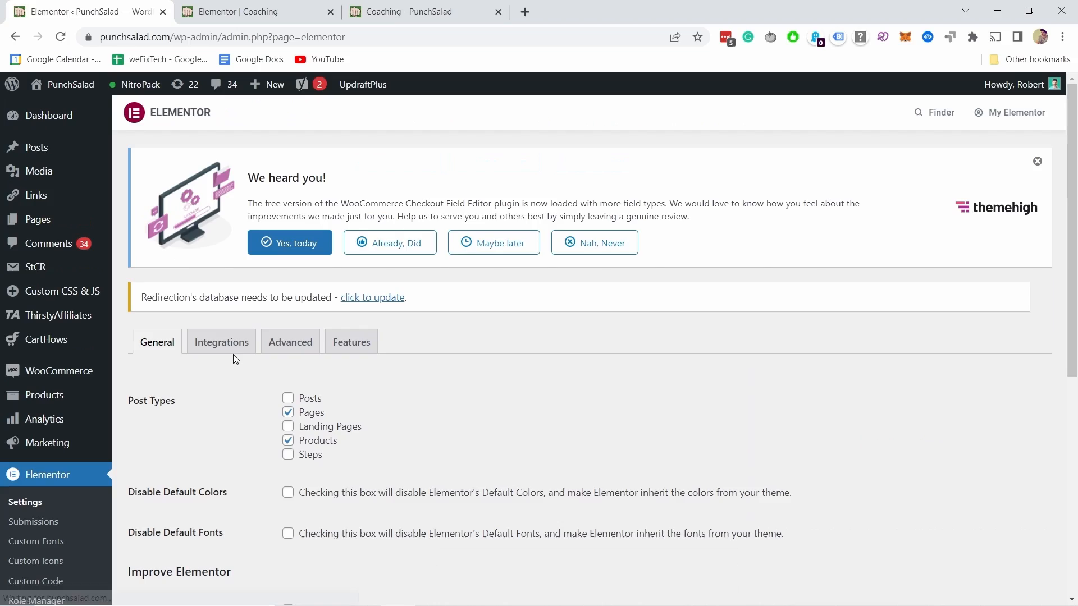
click(221, 341)
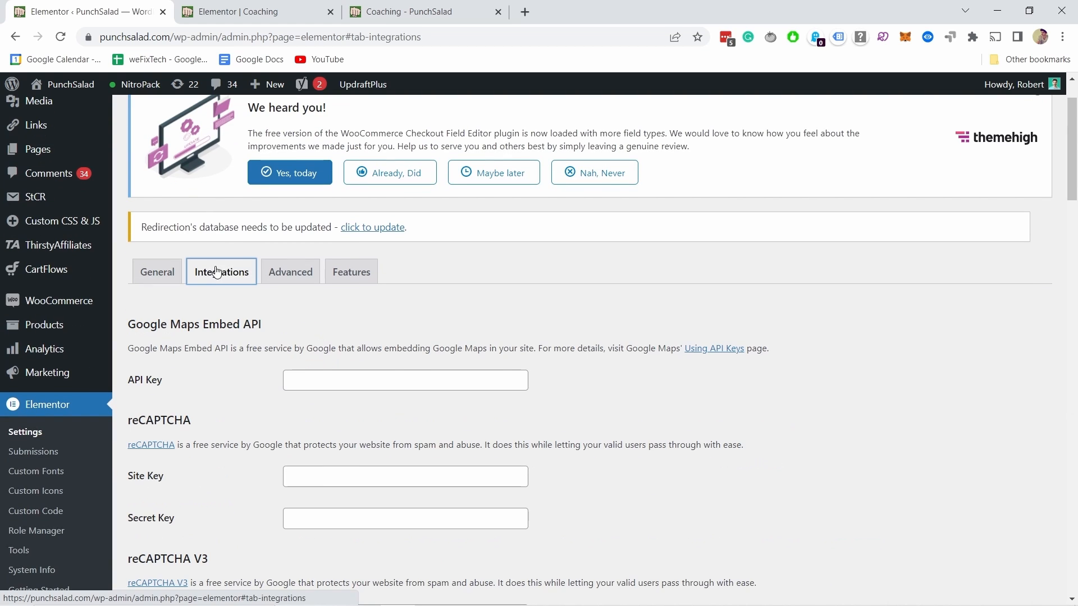
scroll(down, 3)
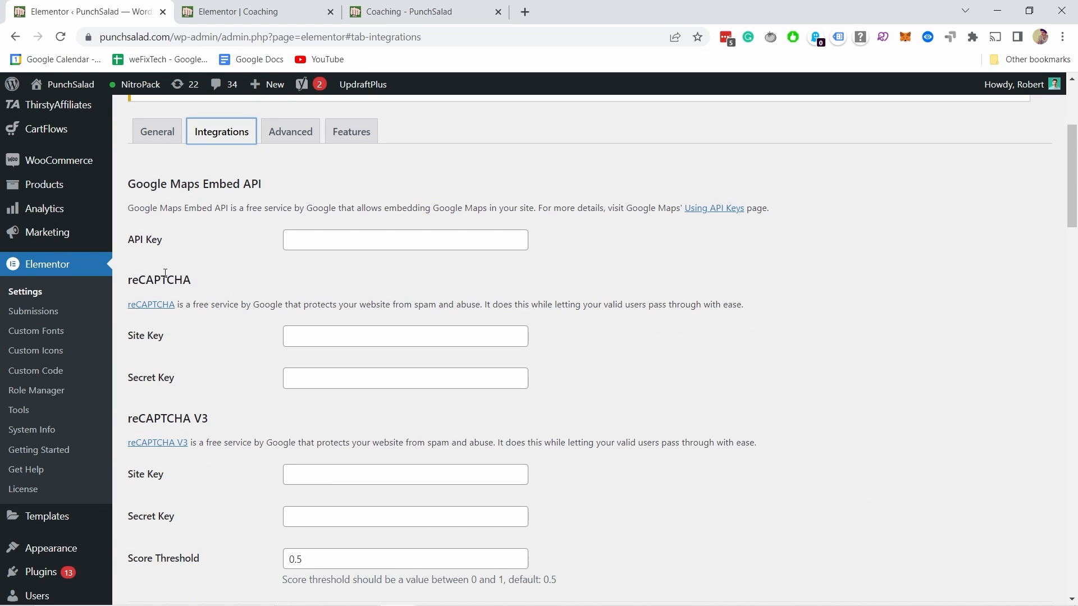
mouse_move(196, 299)
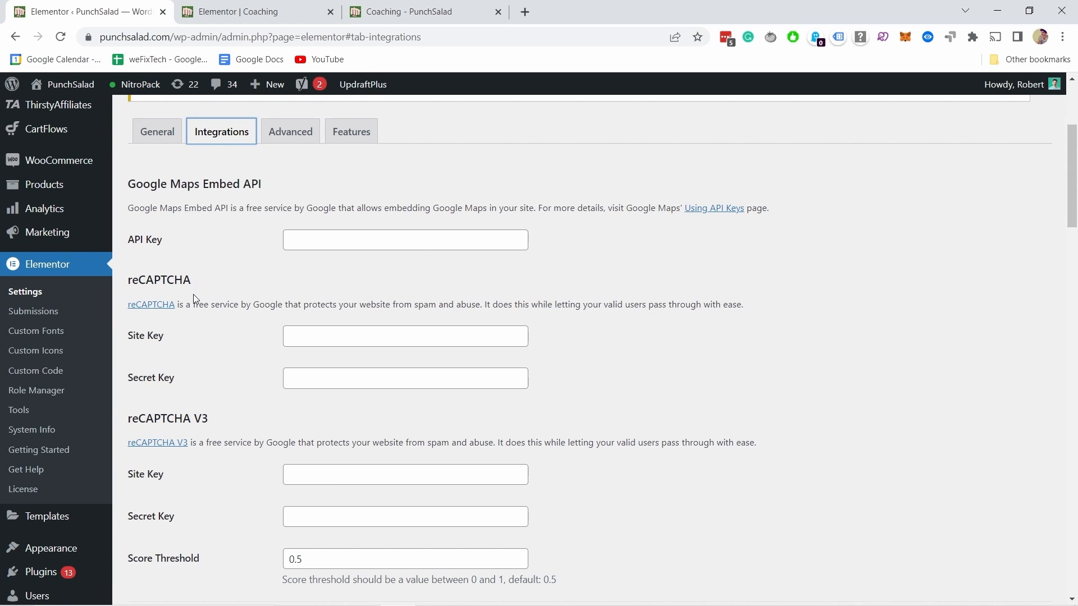
scroll(down, 3)
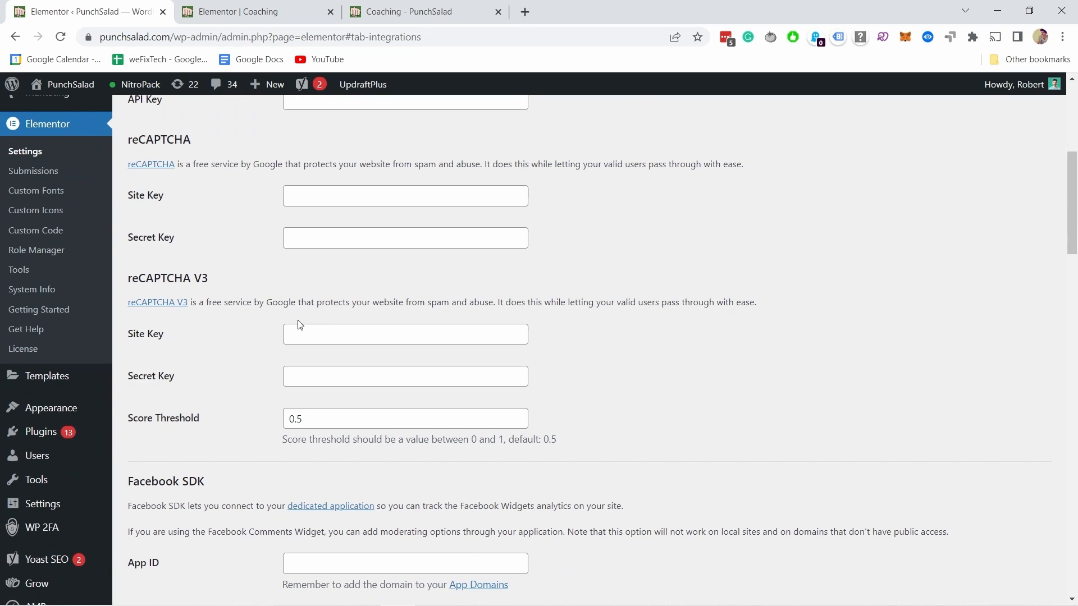
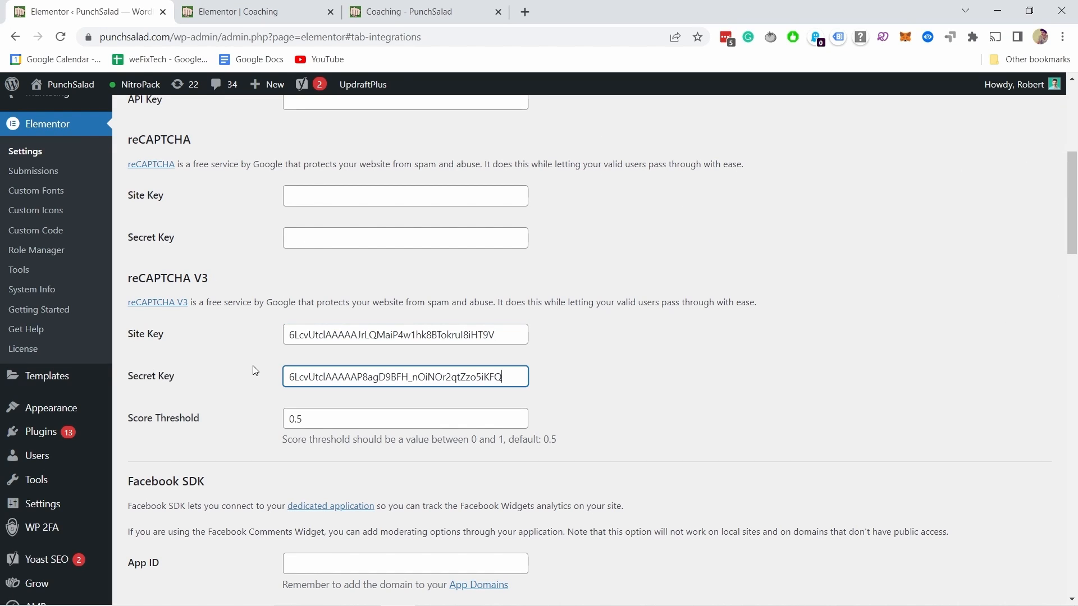
- Paste the reCAPTCHA V3 site key and secret key, and set the score threshold to 0.3
scroll(down, 3)
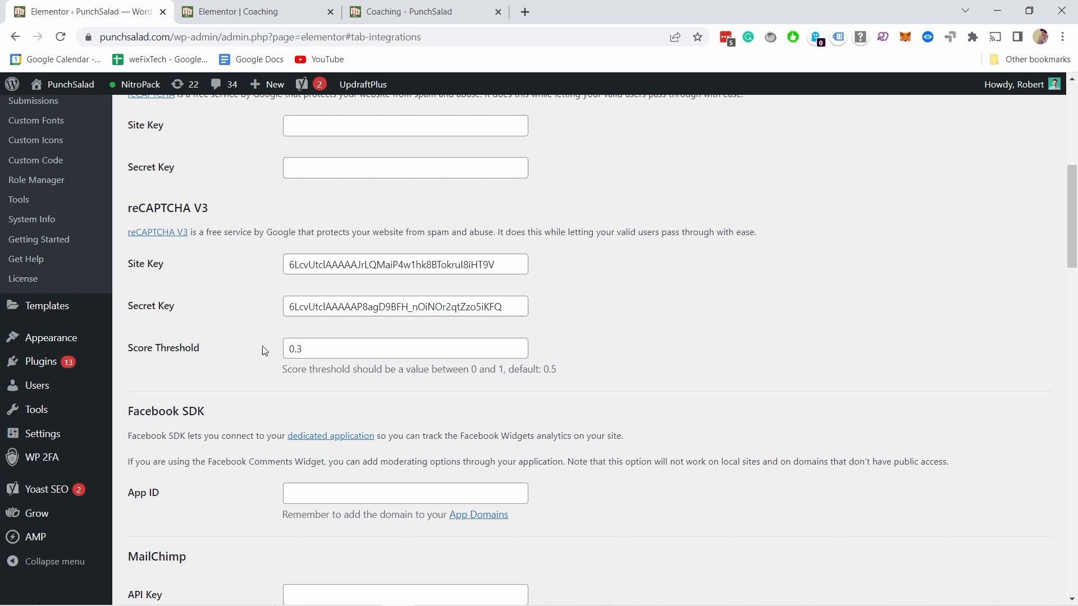
mouse_move(281, 346)
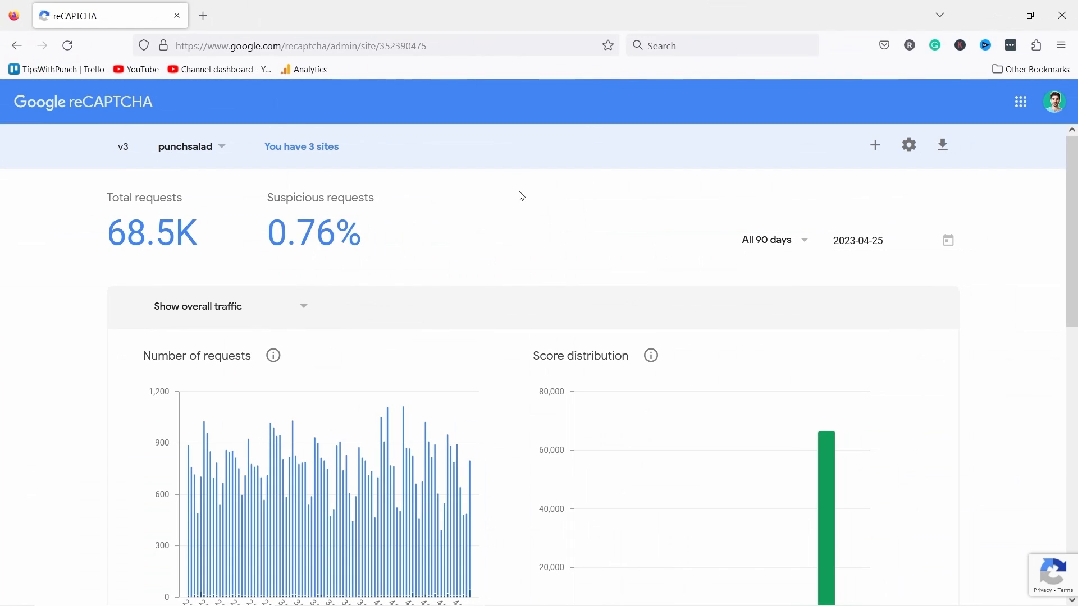
mouse_move(492, 238)
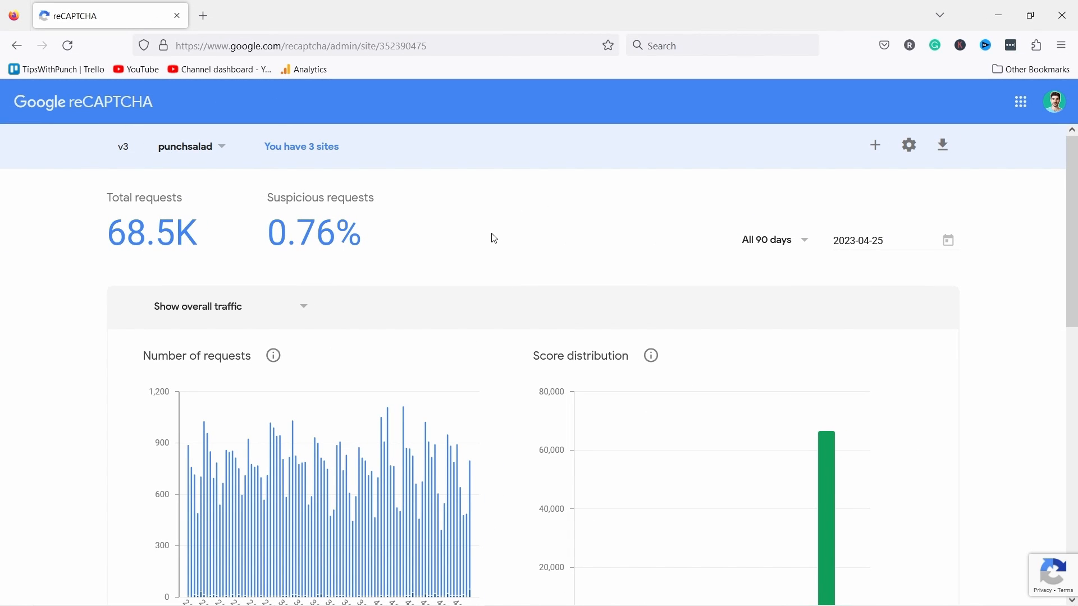
mouse_move(503, 168)
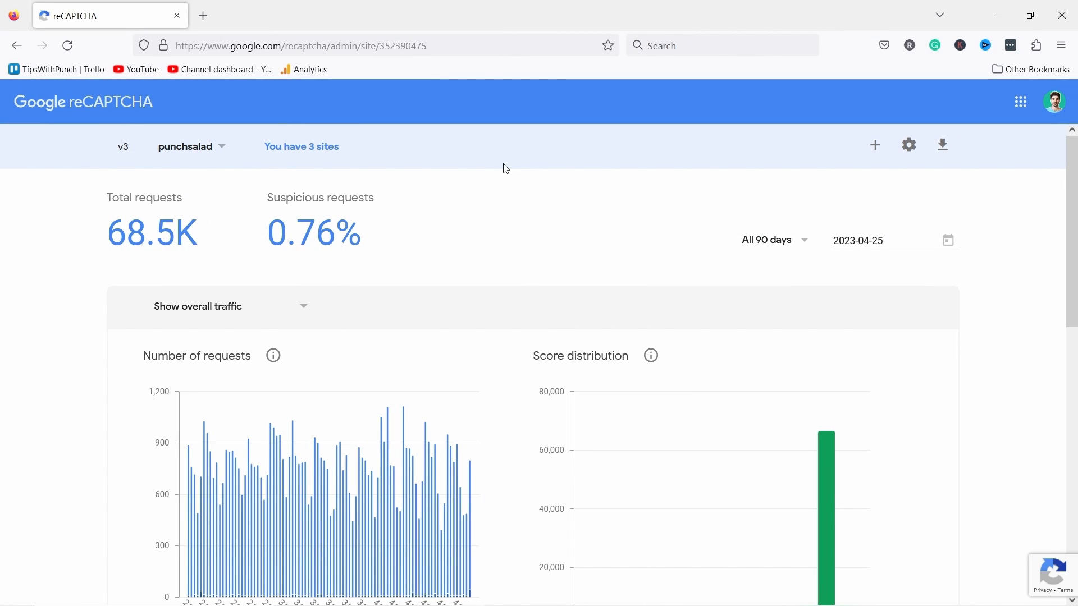
scroll(down, 3)
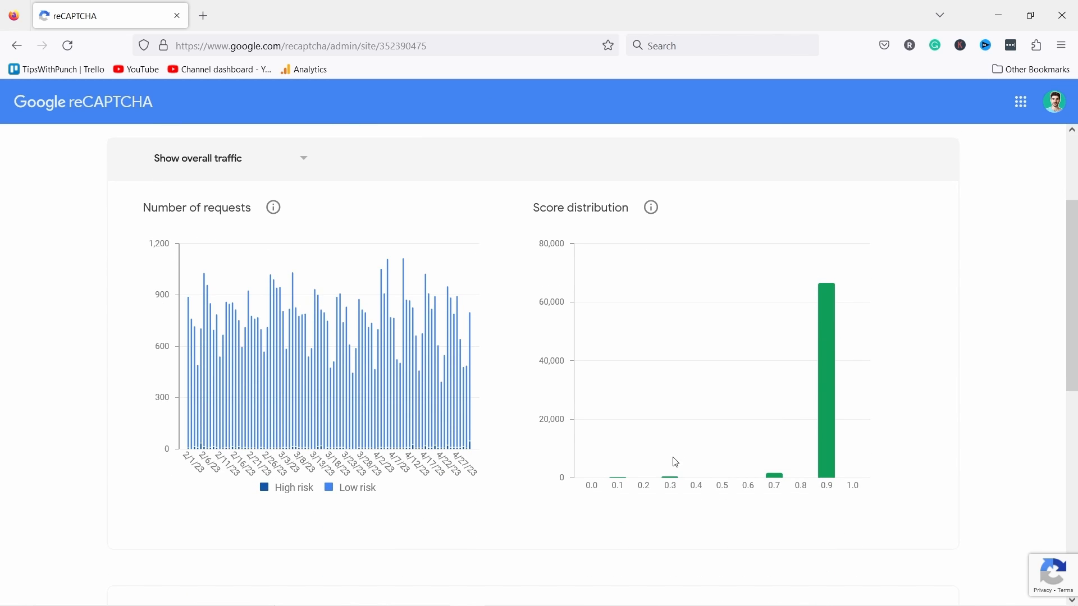
mouse_move(891, 469)
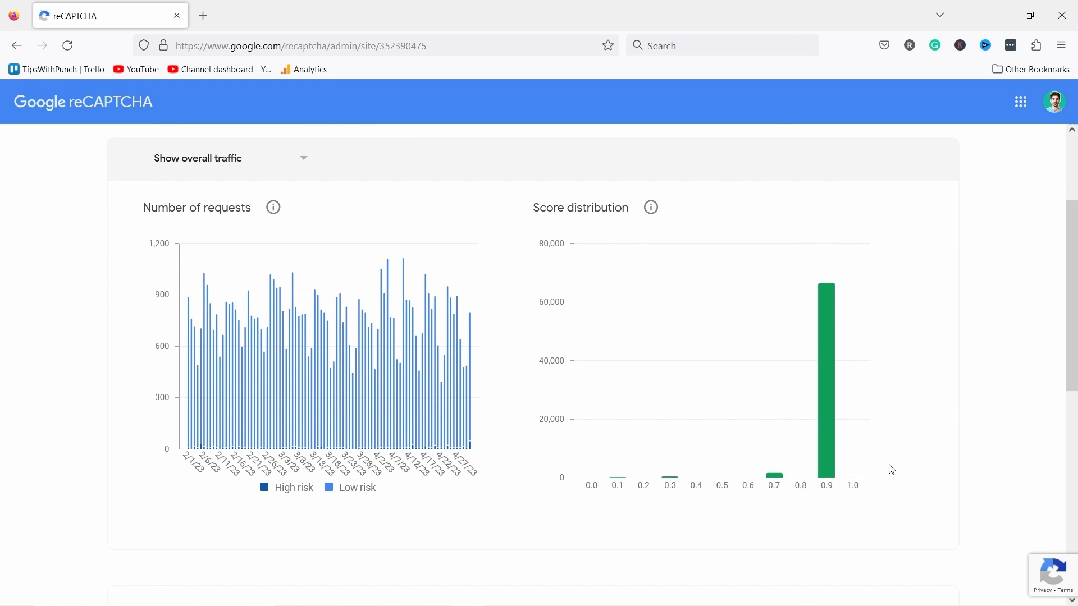
mouse_move(831, 449)
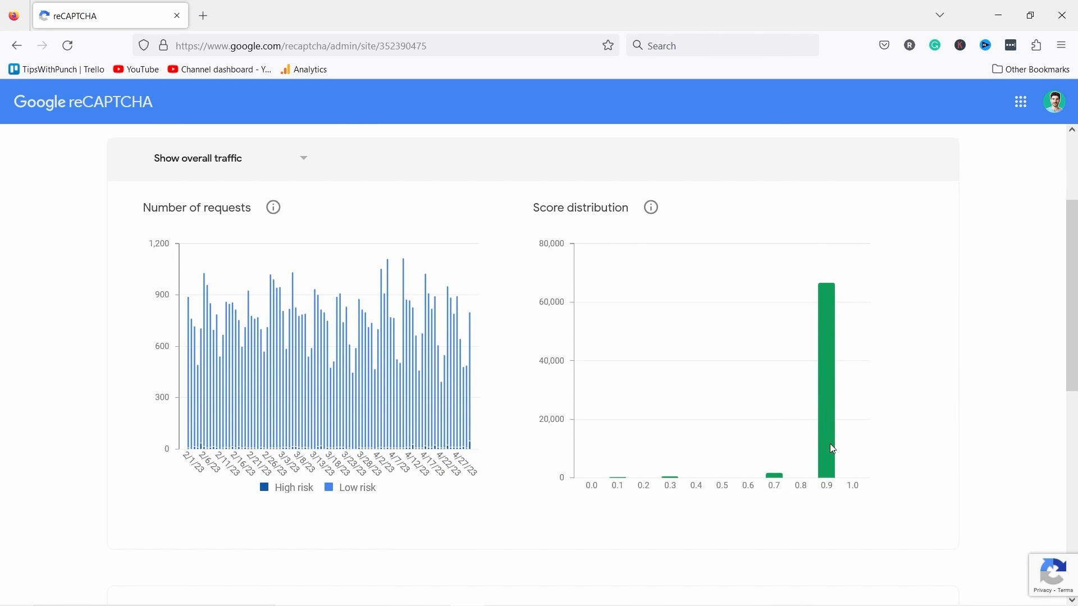
mouse_move(826, 357)
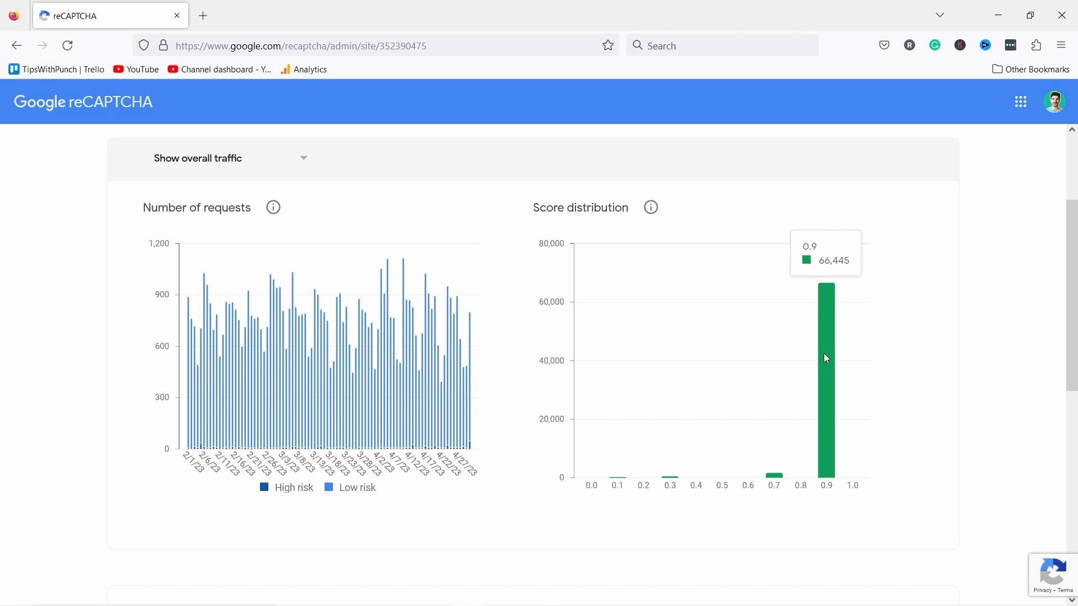
mouse_move(612, 478)
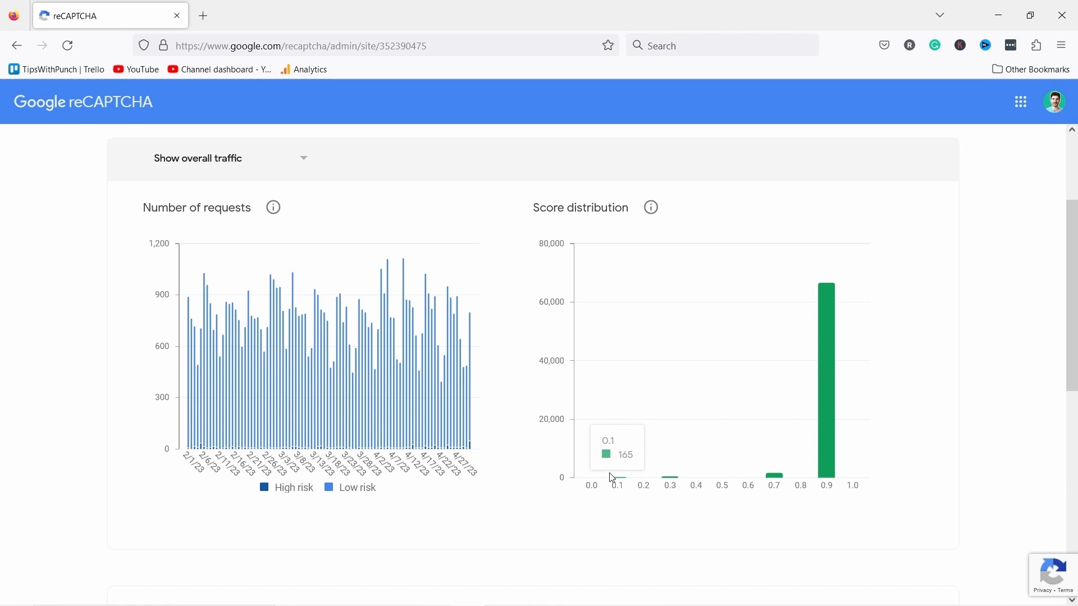
mouse_move(674, 479)
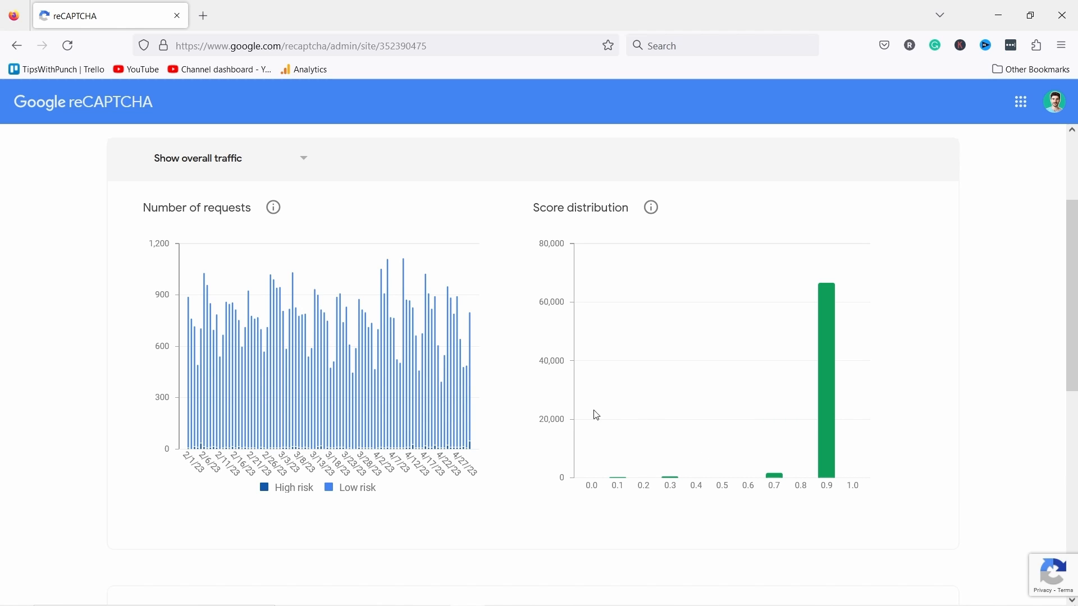
mouse_move(658, 405)
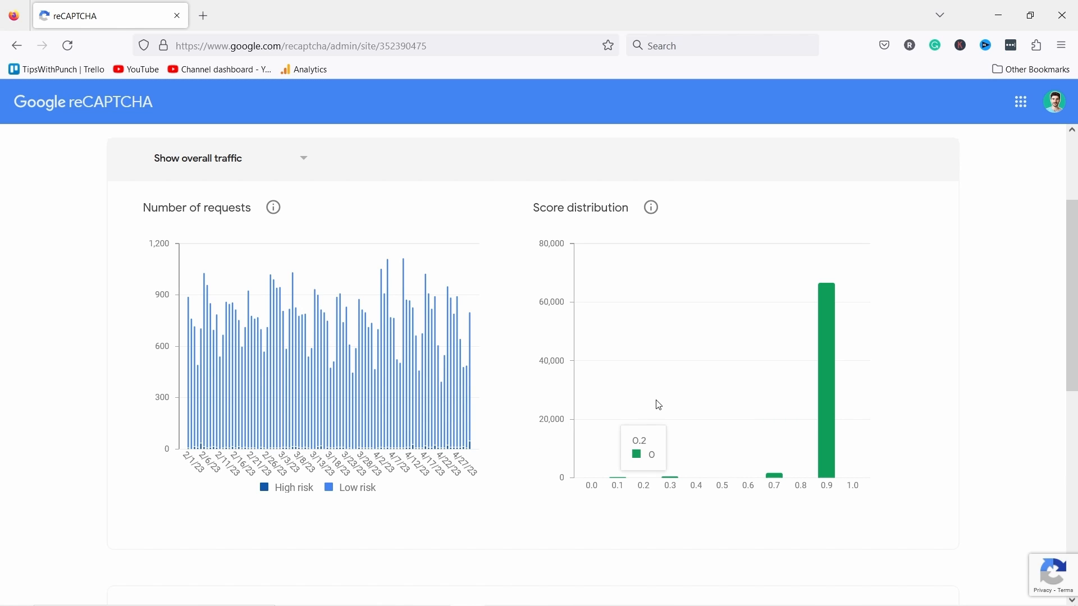
mouse_move(661, 360)
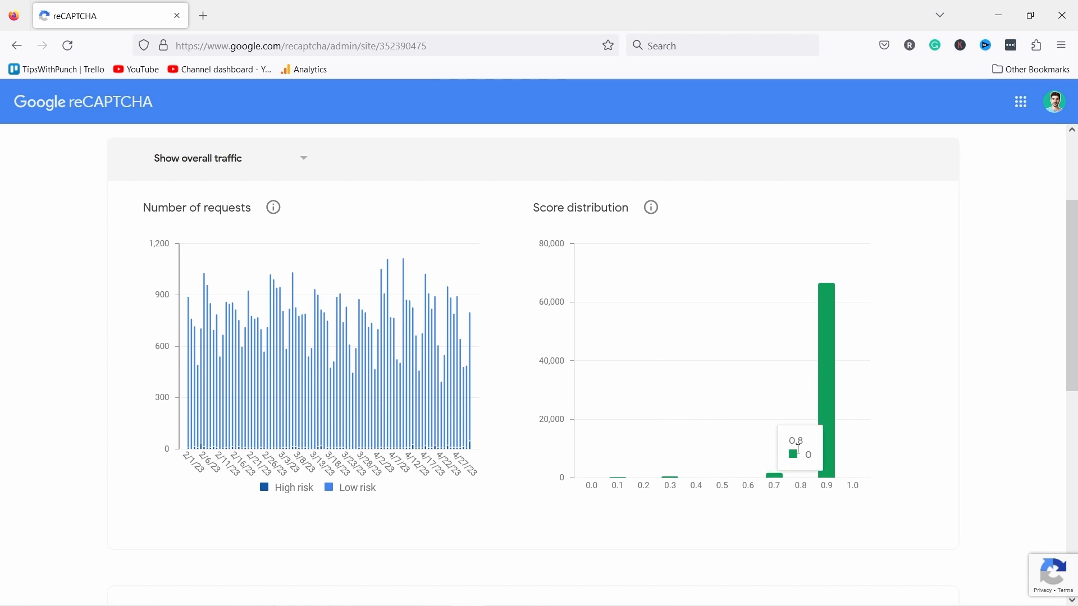
mouse_move(800, 489)
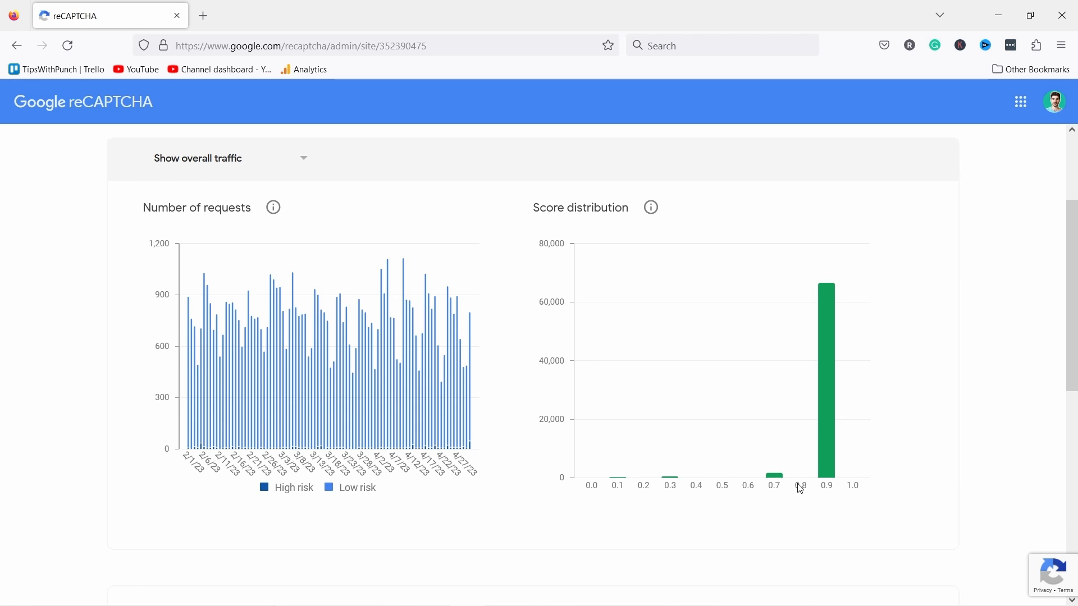
click(82, 11)
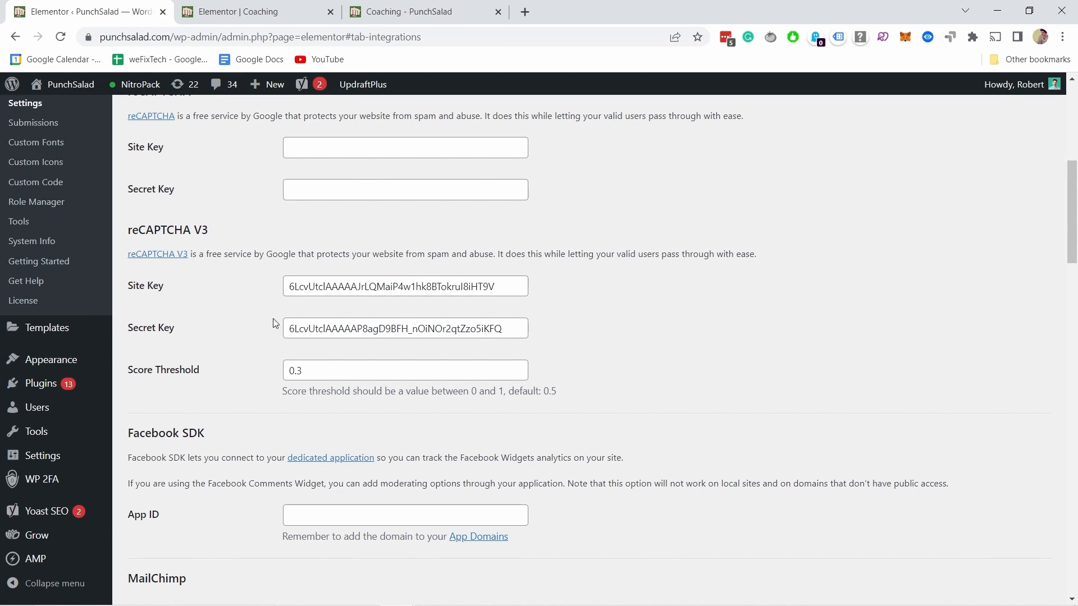
- Add a reCAPTCHA V3 field to the contact form's field list and update the page
click(254, 11)
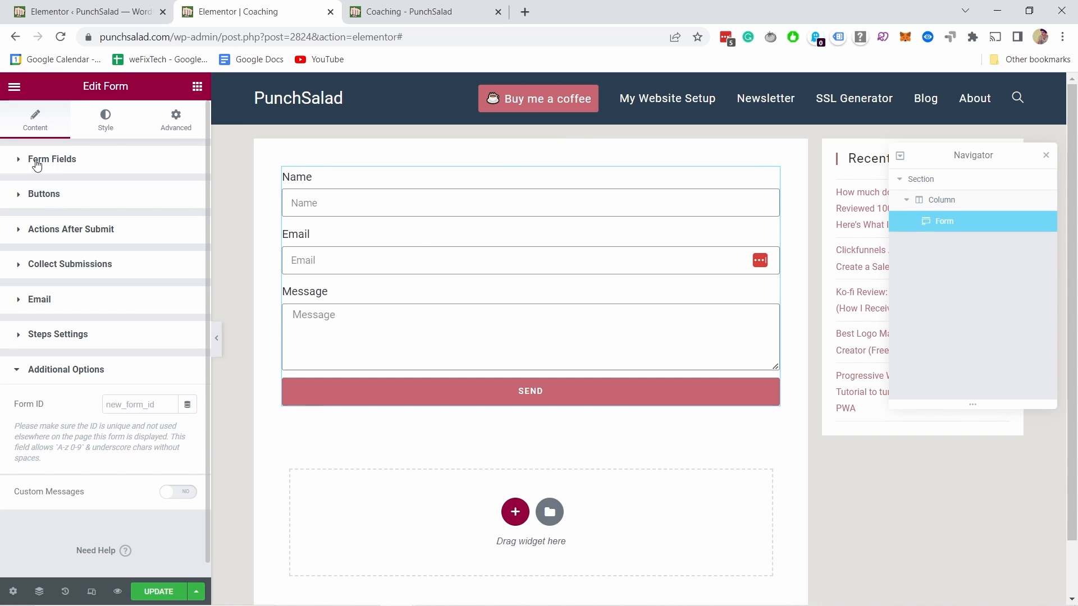
click(53, 158)
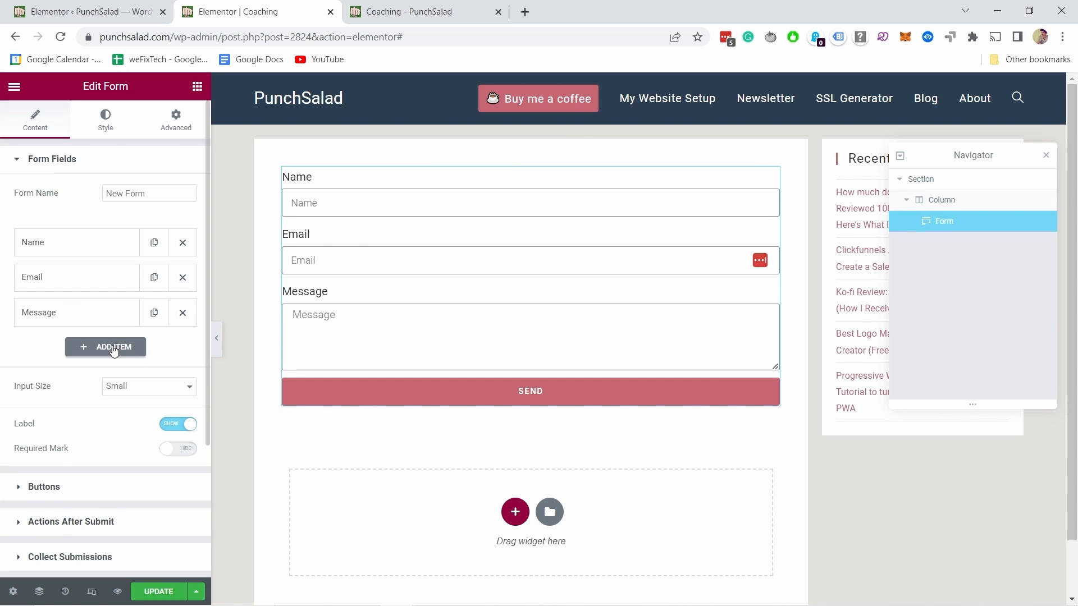
click(106, 347)
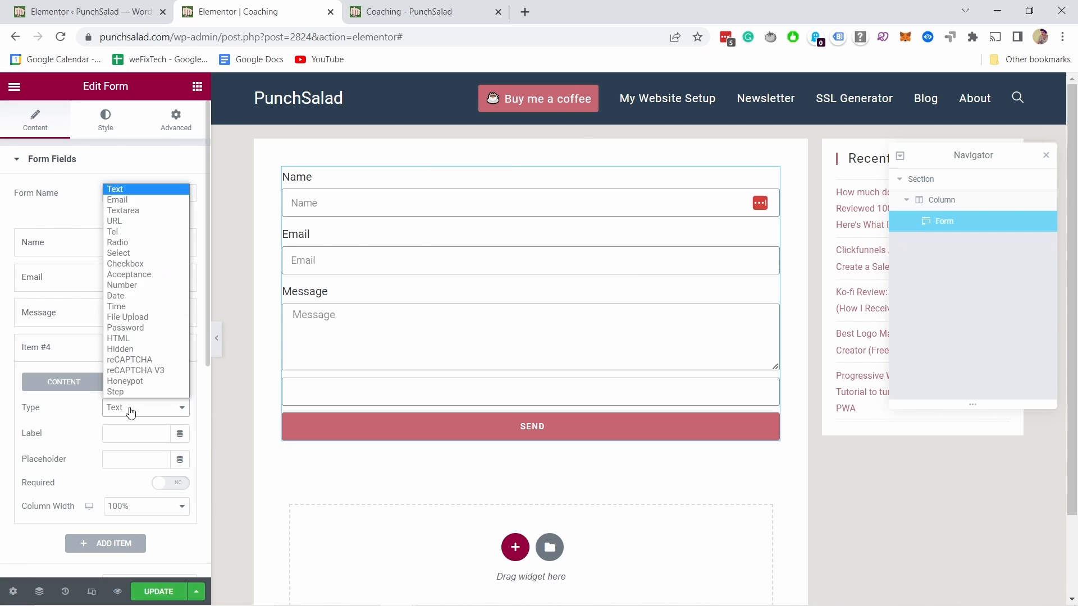
click(136, 370)
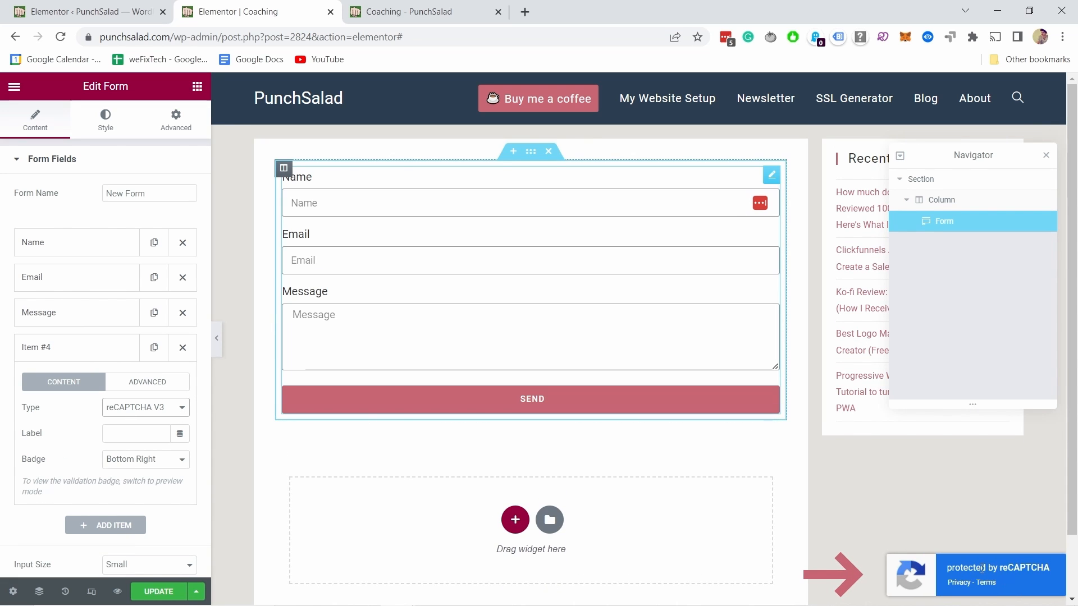
click(157, 592)
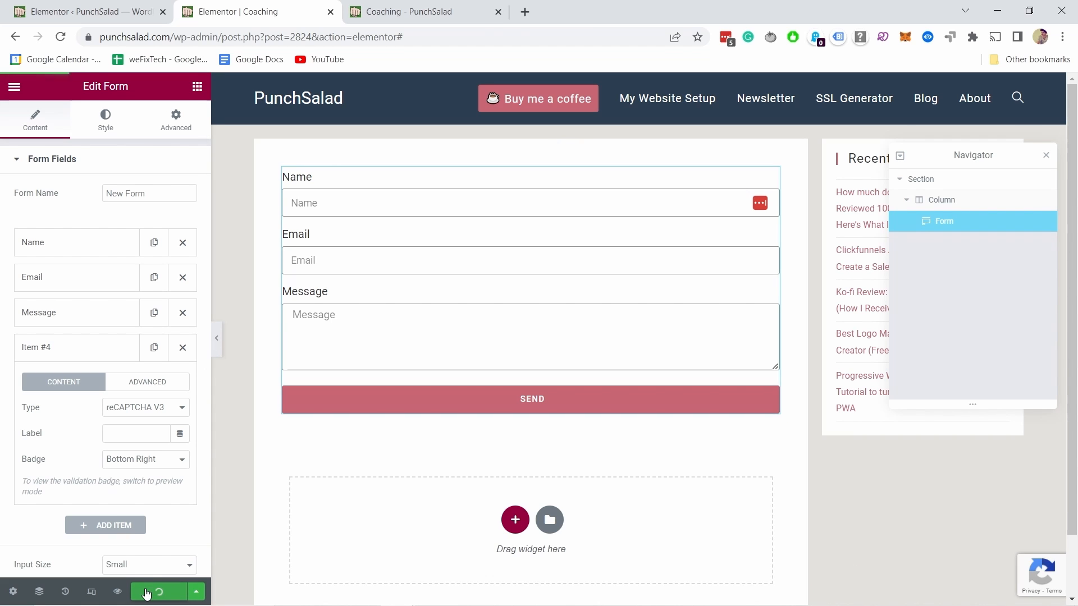
click(412, 11)
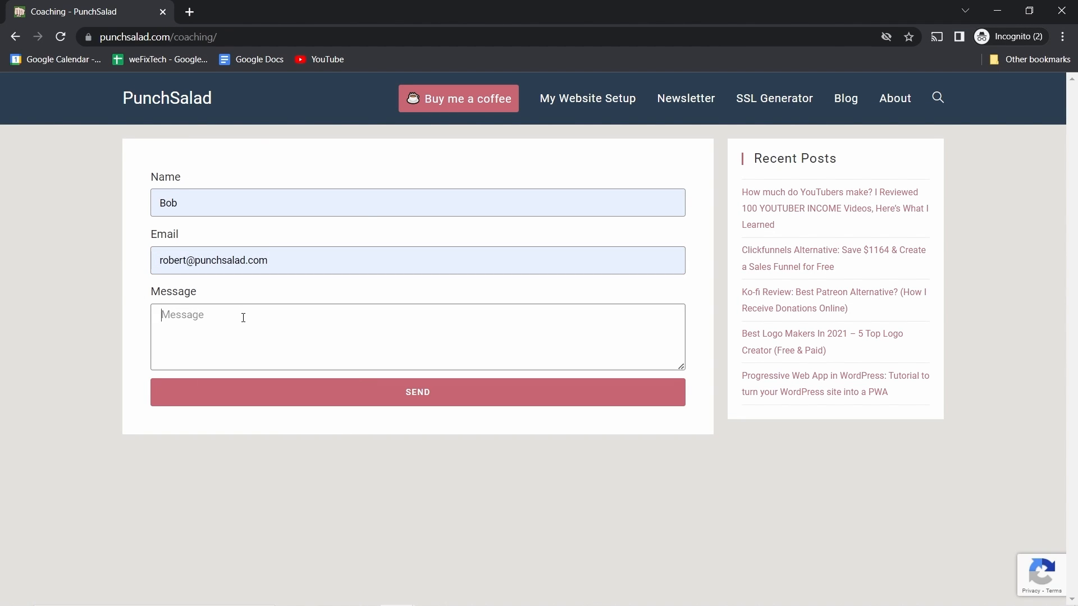
- Fill the live Coaching page form with test values and send it
text(test)
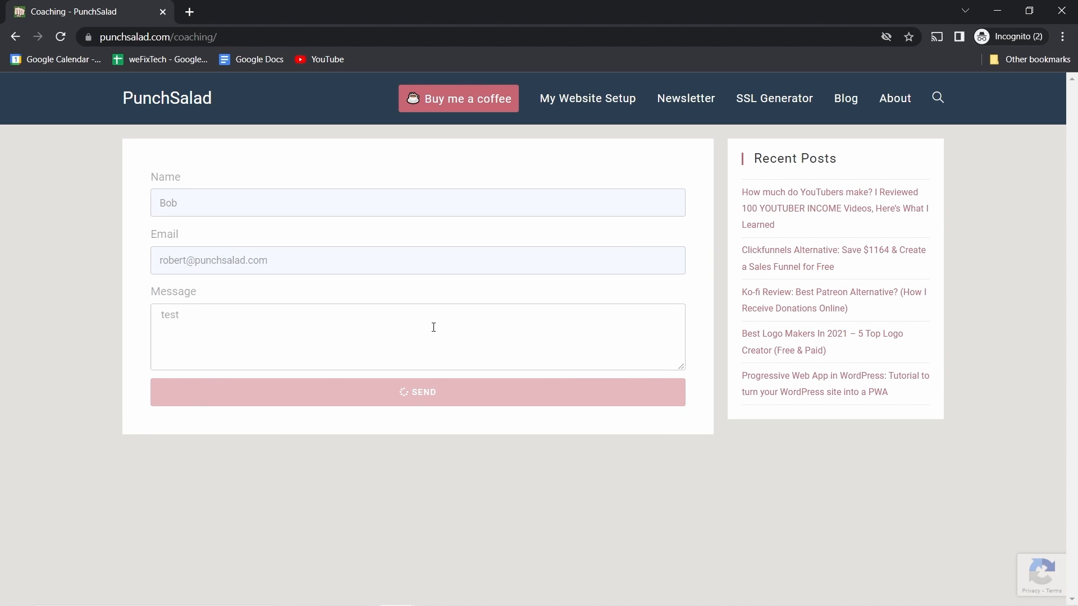
click(418, 392)
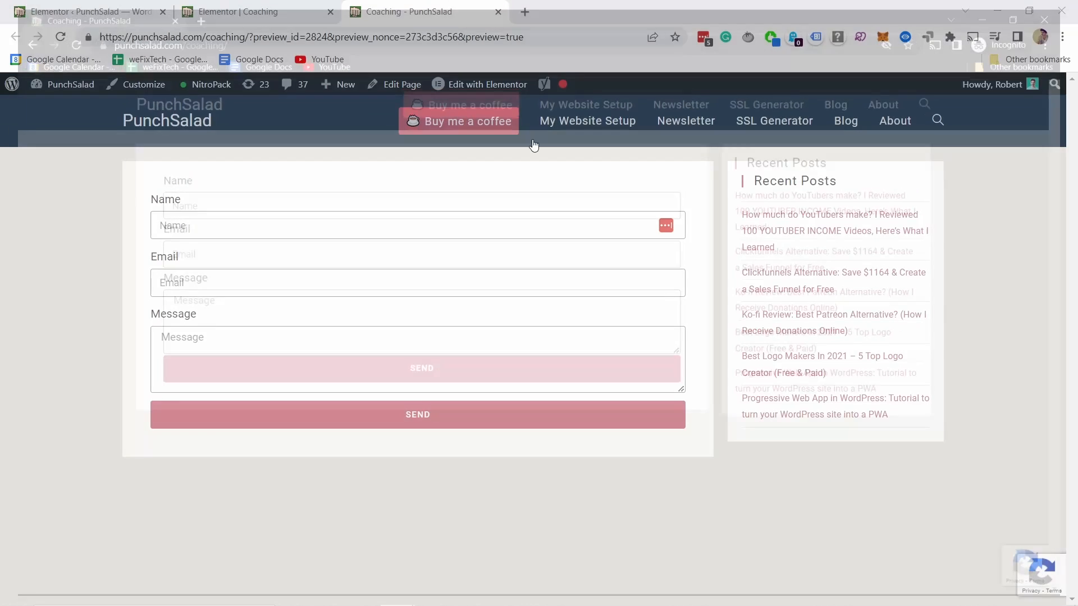
- Find the Stack Overflow answer on hiding the reCAPTCHA badge and copy its notice HTML snippet
click(258, 11)
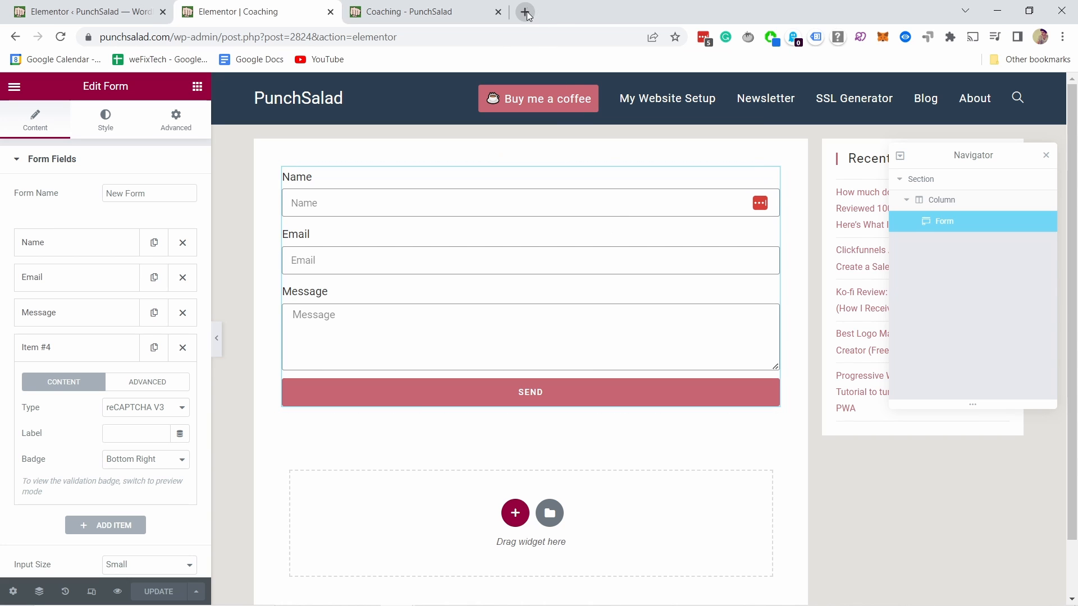
click(525, 11)
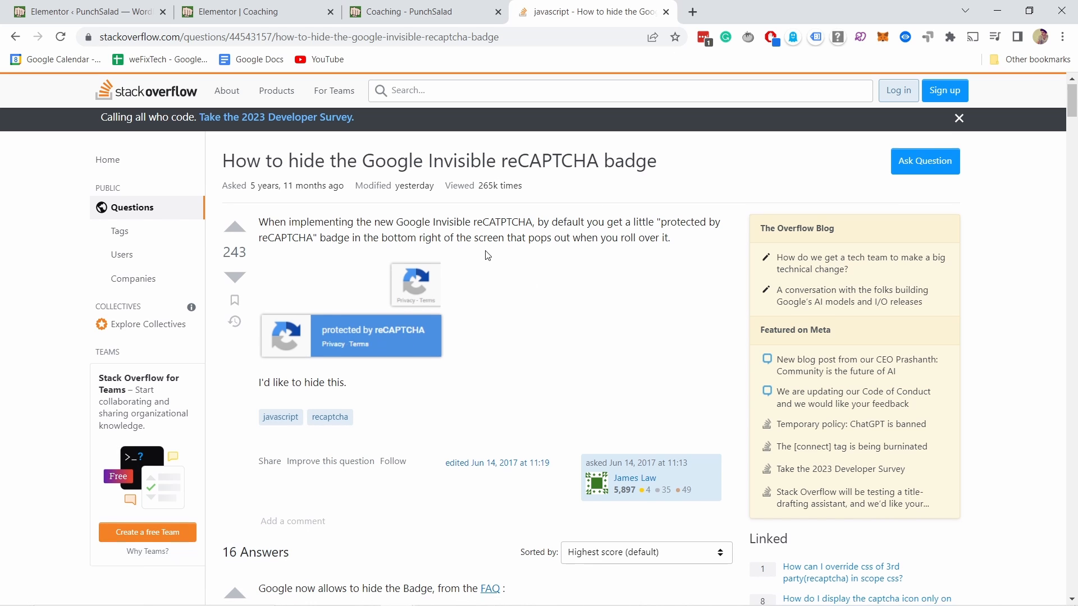
scroll(down, 3)
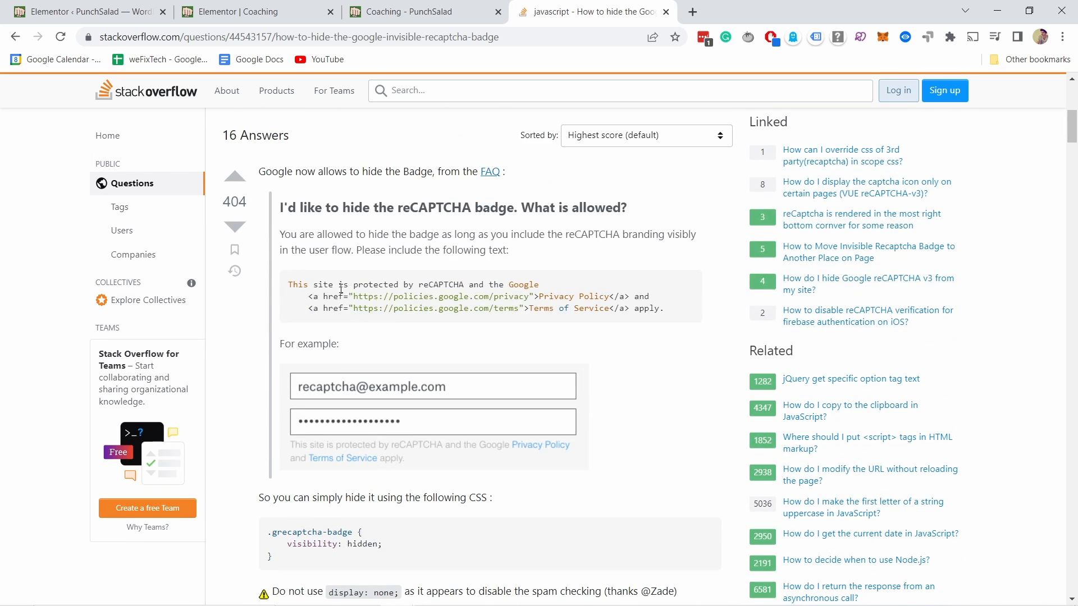
drag(288, 284, 662, 308)
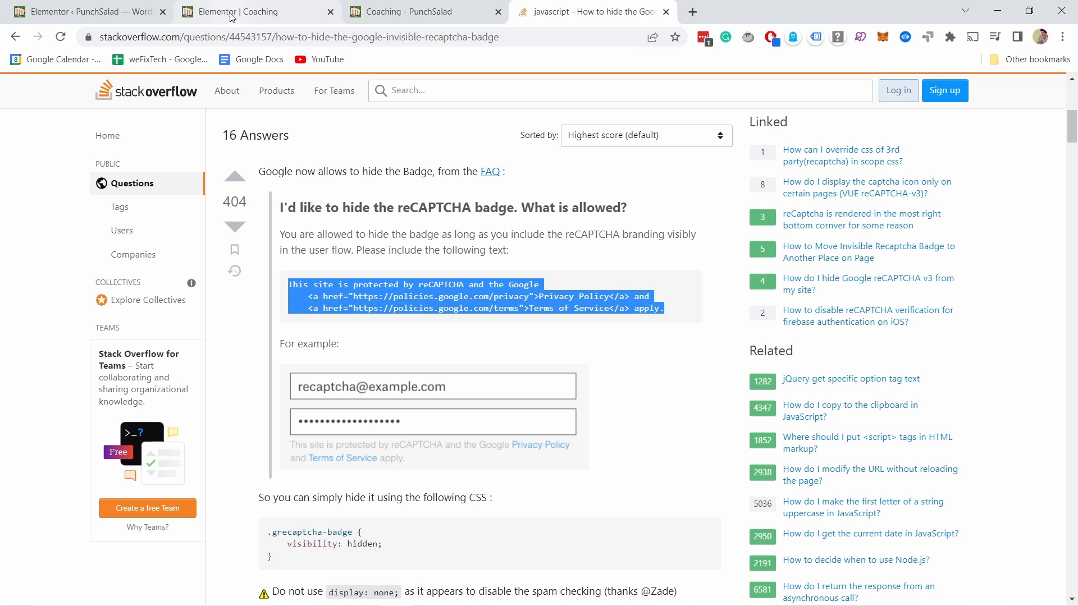
click(255, 11)
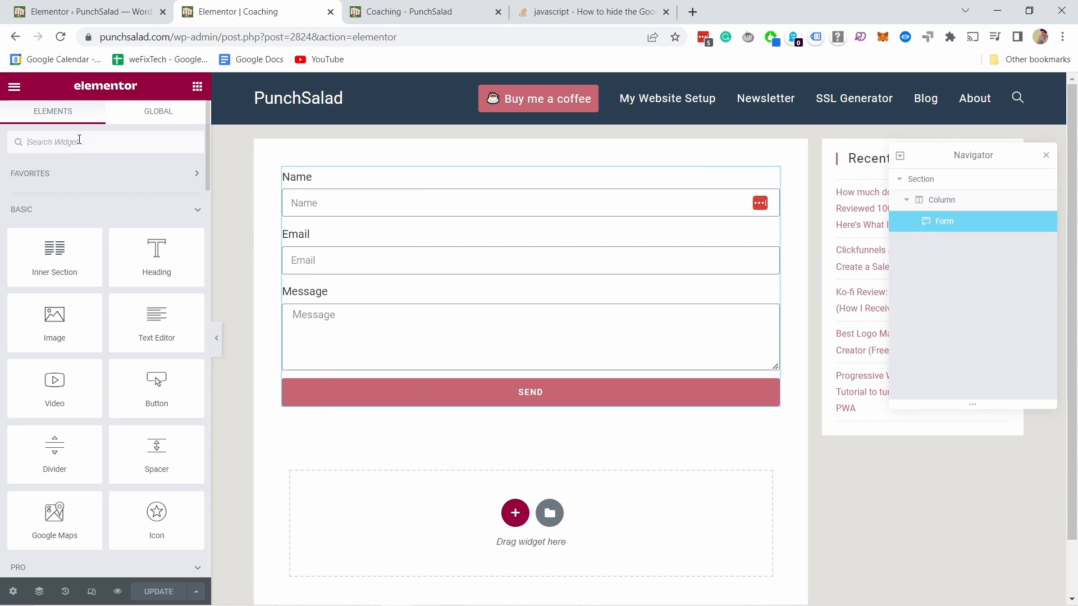
- Place a Text Editor widget below the form and paste the reCAPTCHA notice HTML with Privacy Policy and Terms links
text(text)
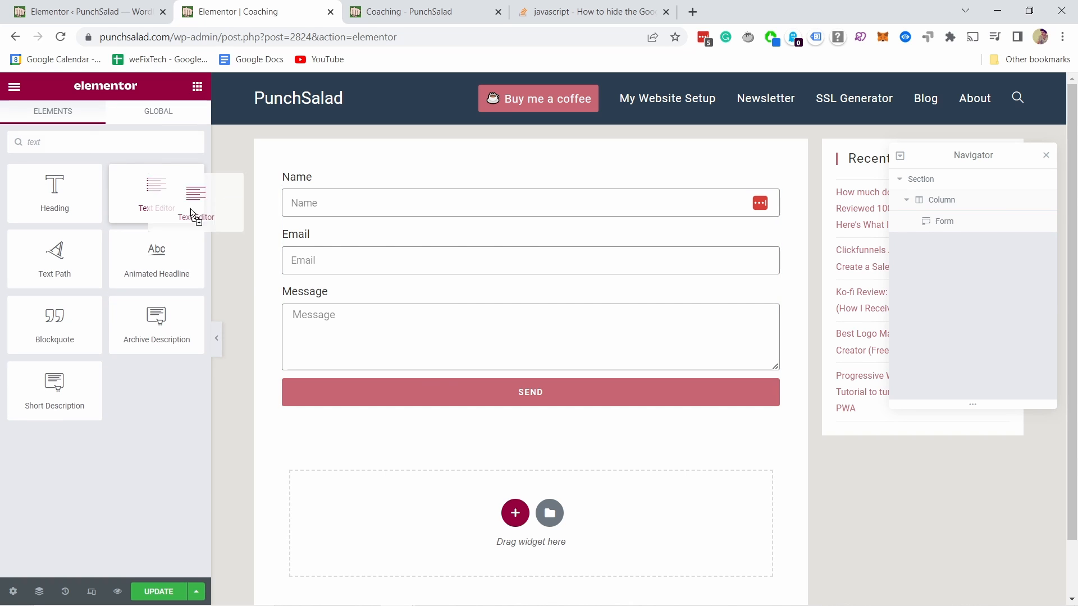
drag(156, 192, 530, 447)
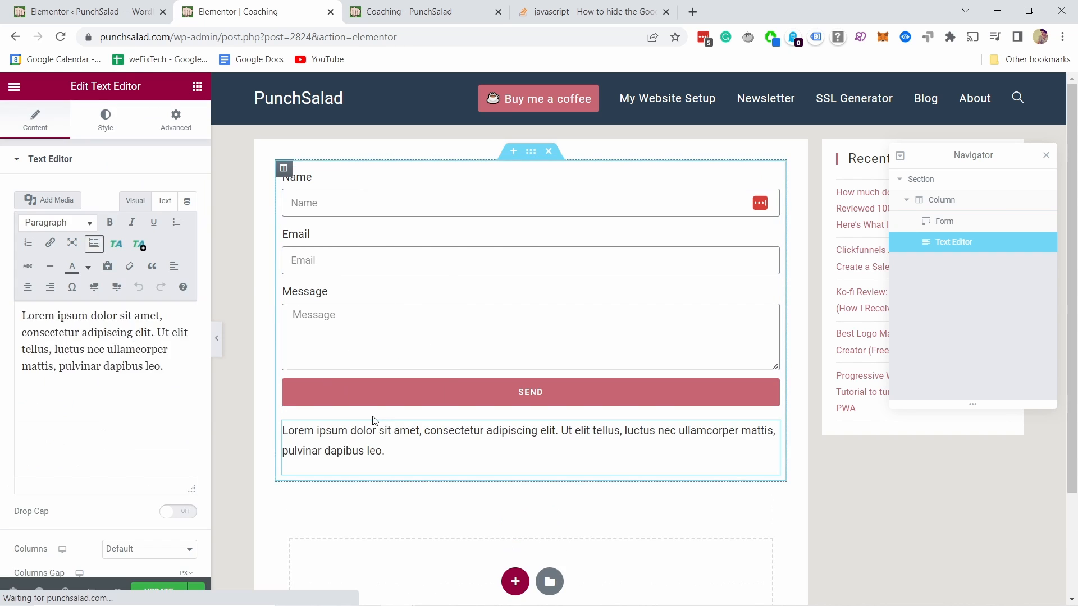
click(591, 11)
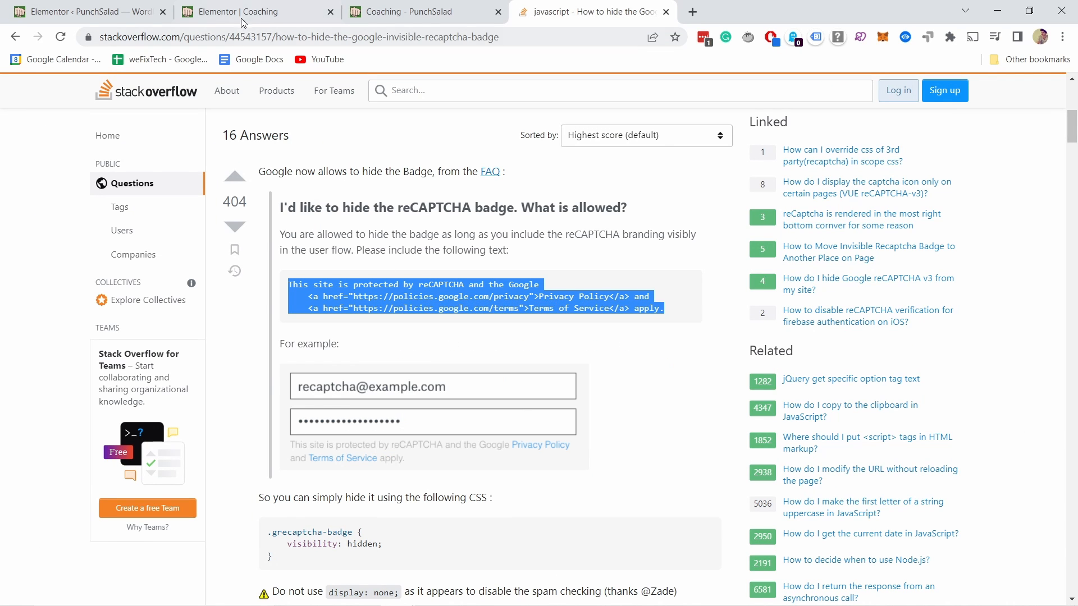
click(255, 11)
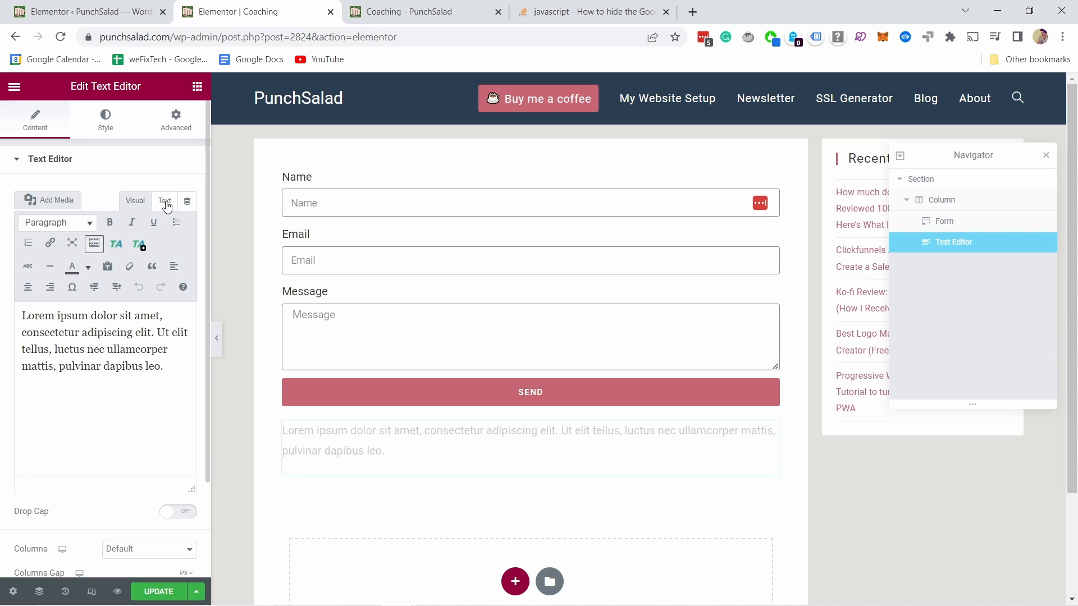
click(164, 201)
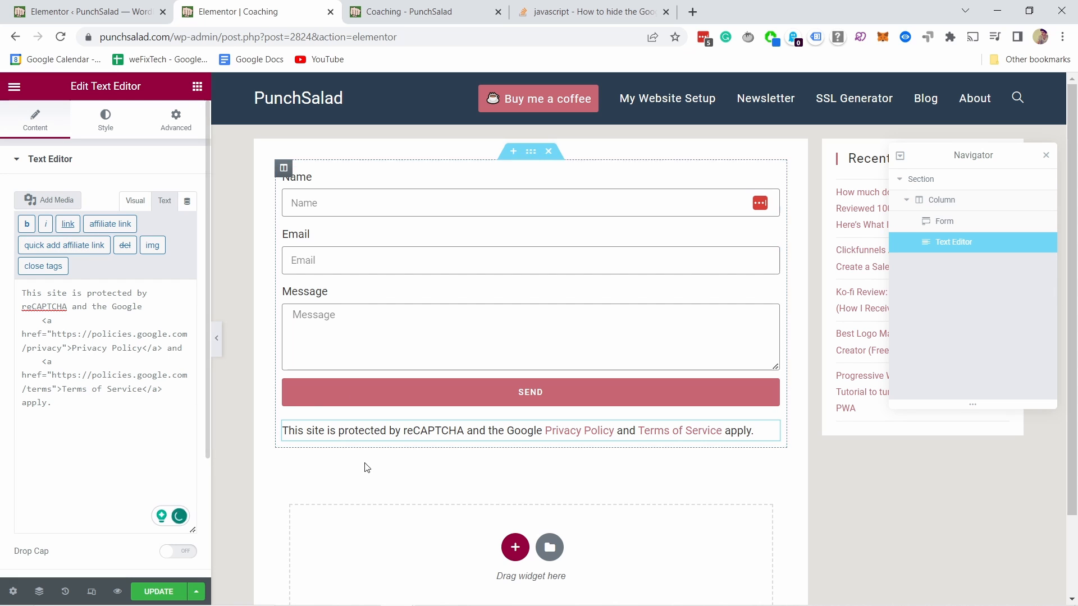
click(135, 201)
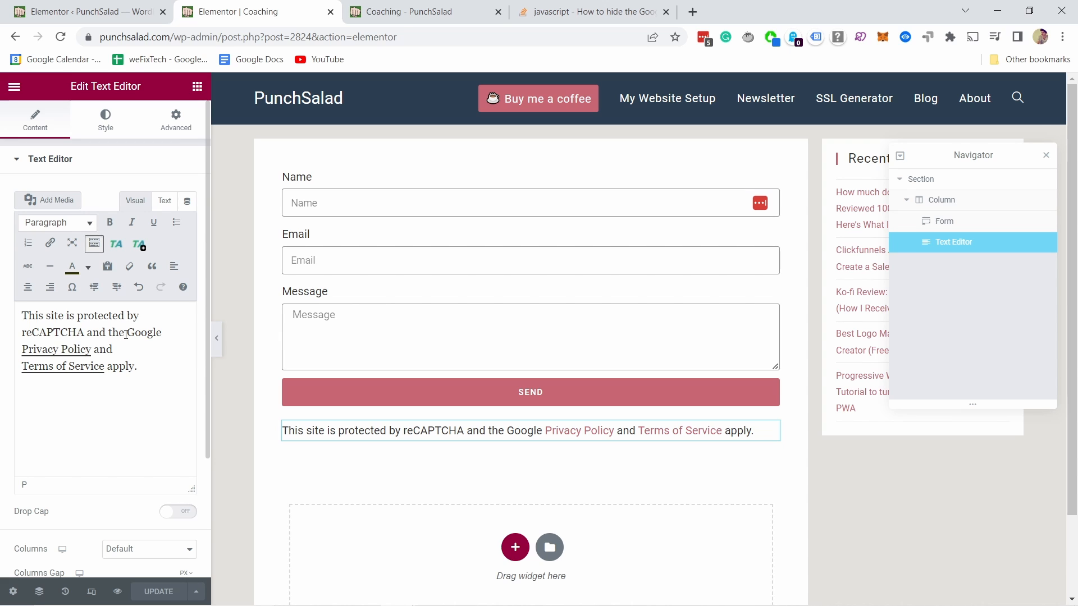
mouse_move(120, 128)
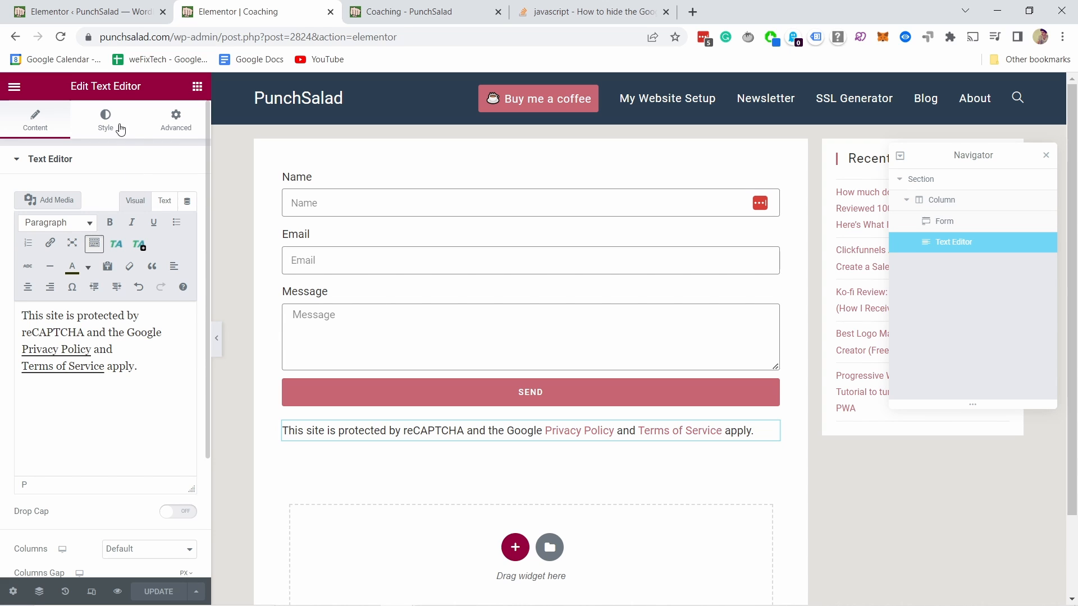
- Add custom CSS '.grecaptcha-badge { visibility: hidden!important; }' to the notice block and update the page
click(175, 119)
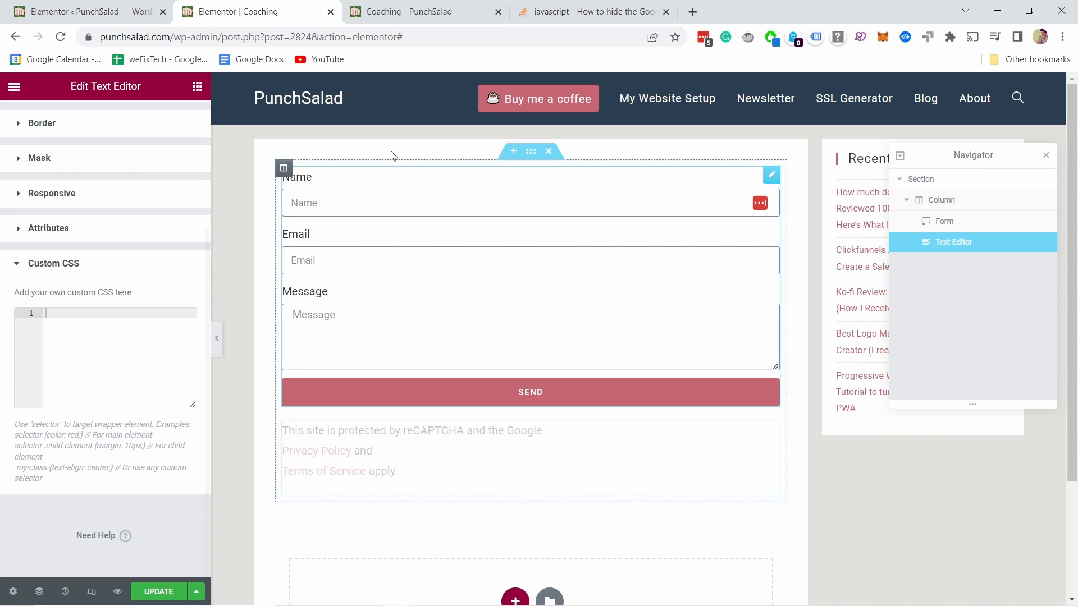
click(590, 12)
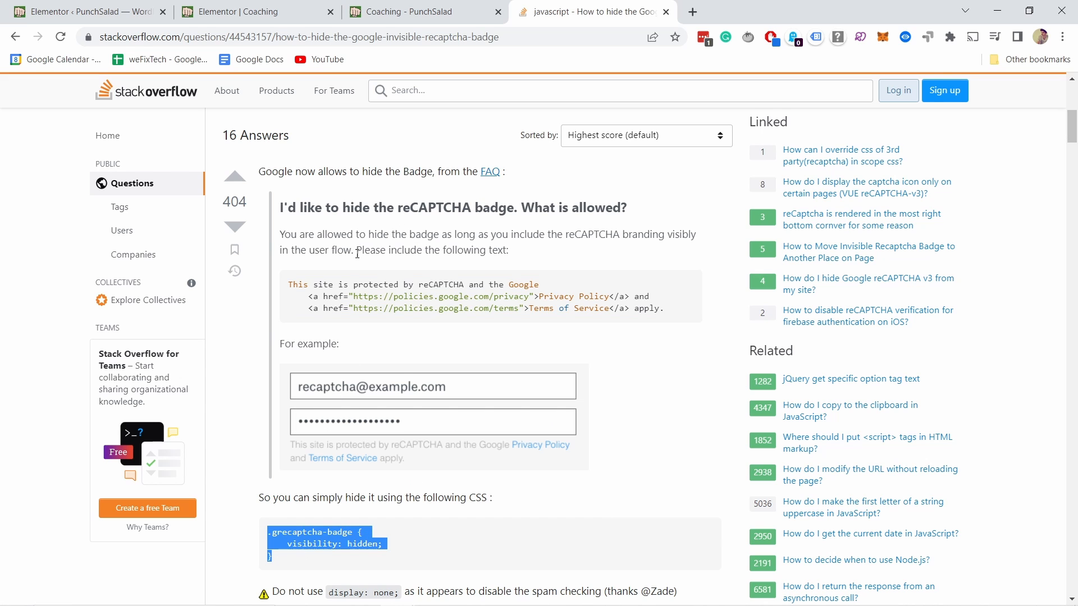
click(256, 11)
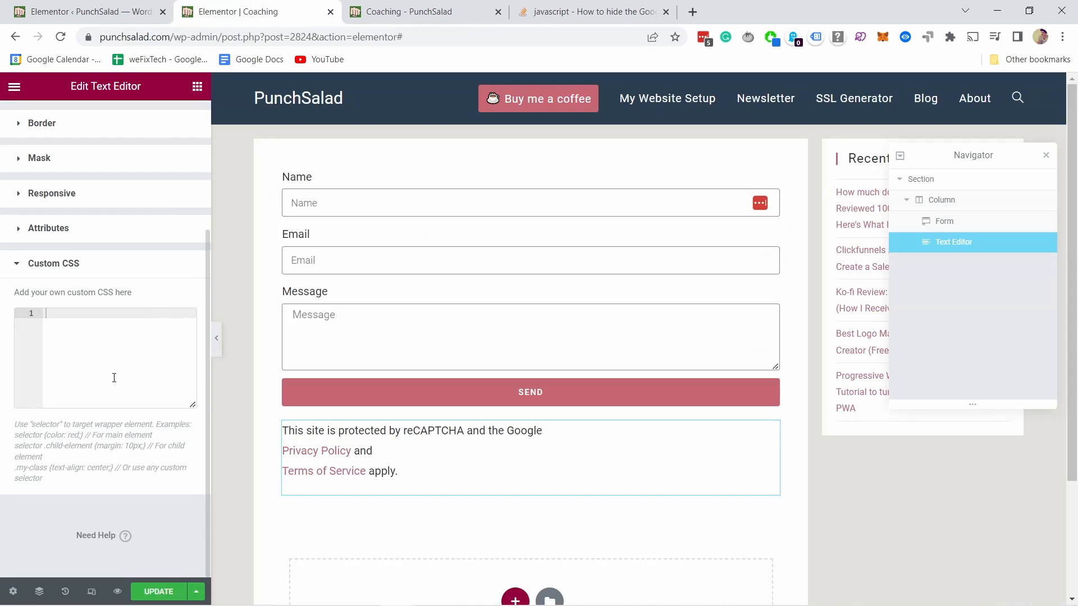
text(.grecaptcha-badge {)
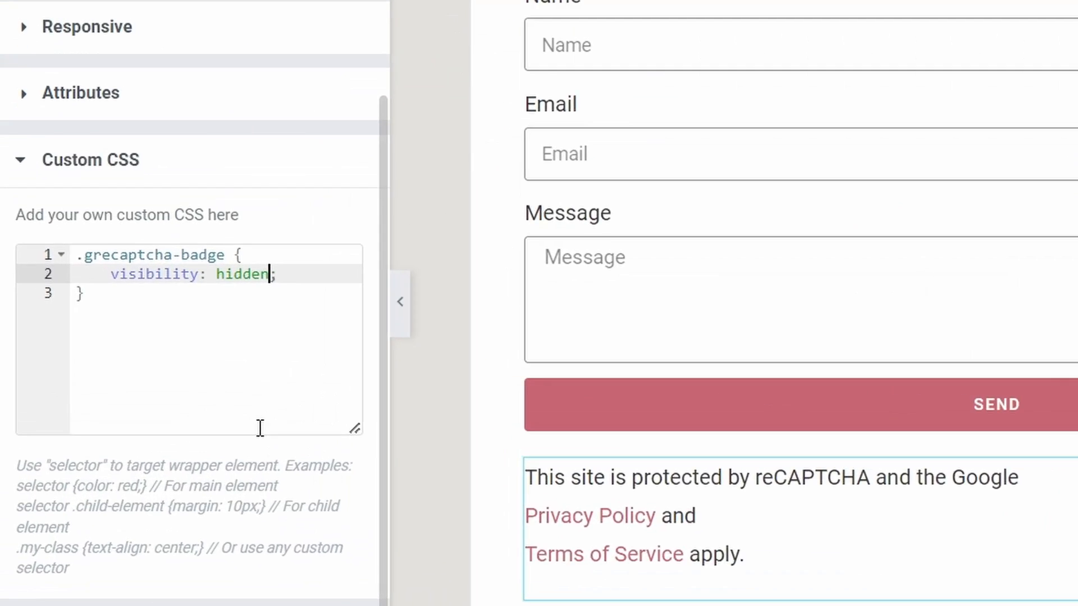
text(!i)
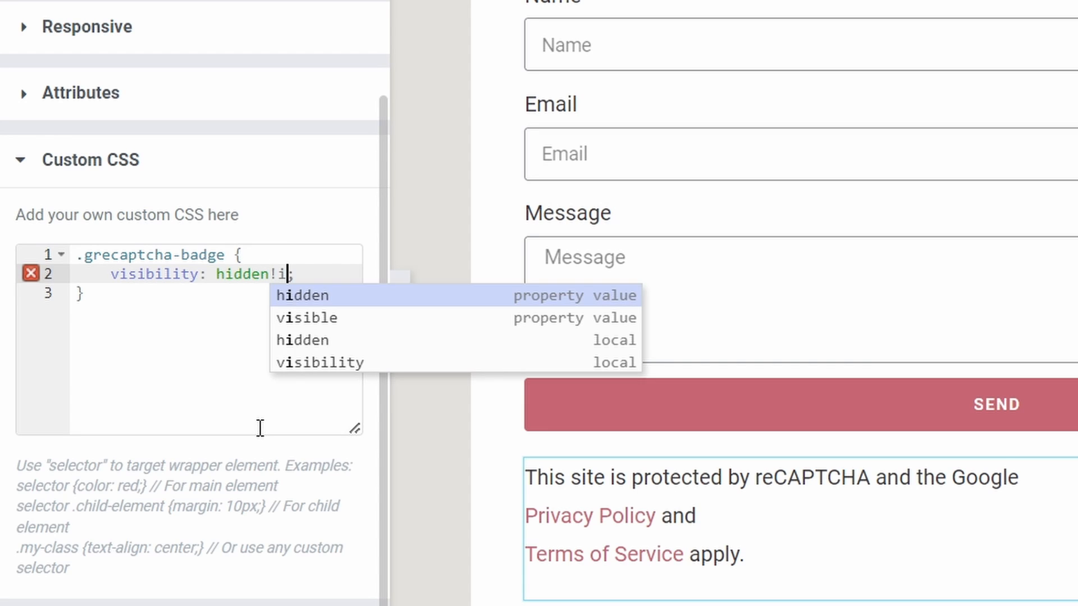
text(mpo)
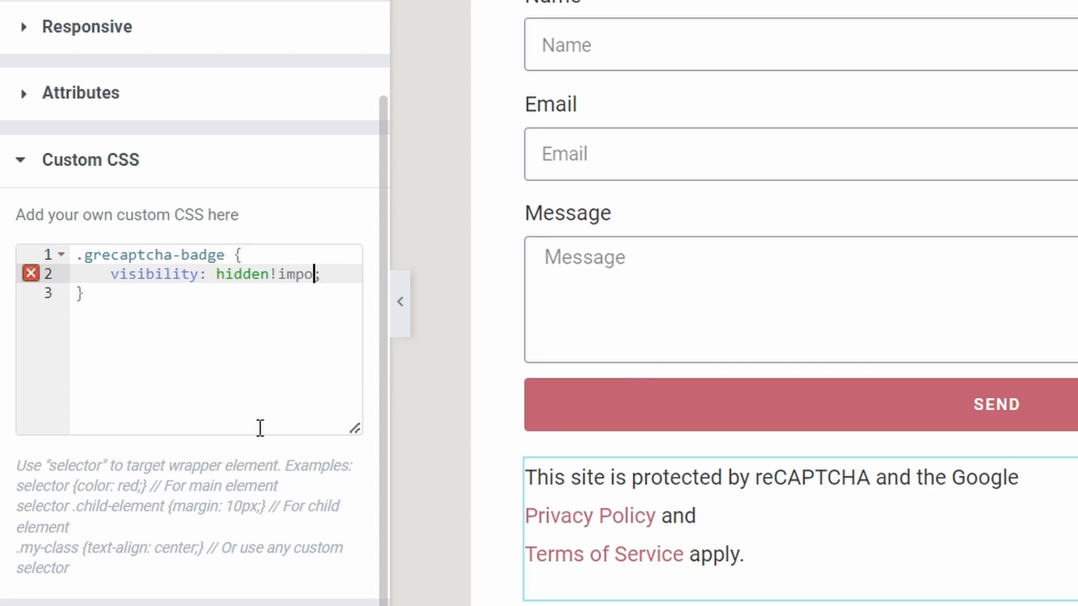
text(rtant)
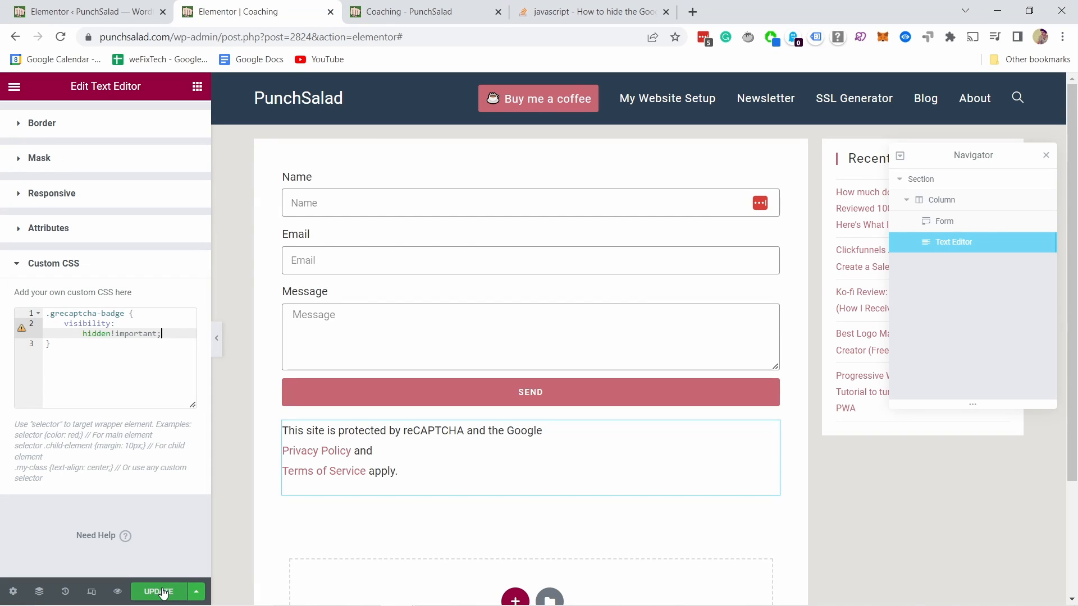
click(158, 592)
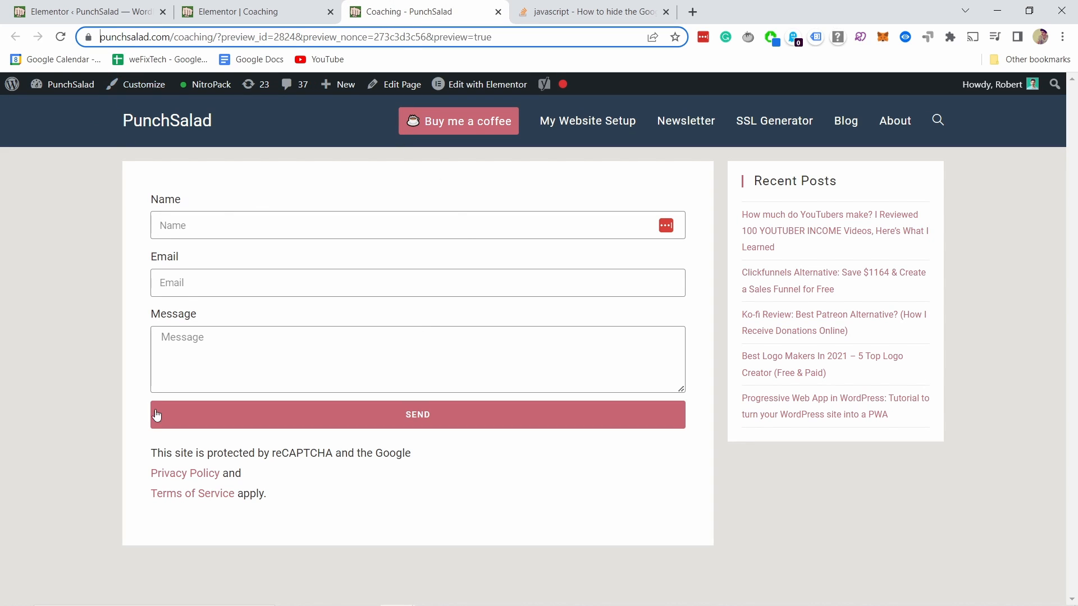
mouse_move(1052, 588)
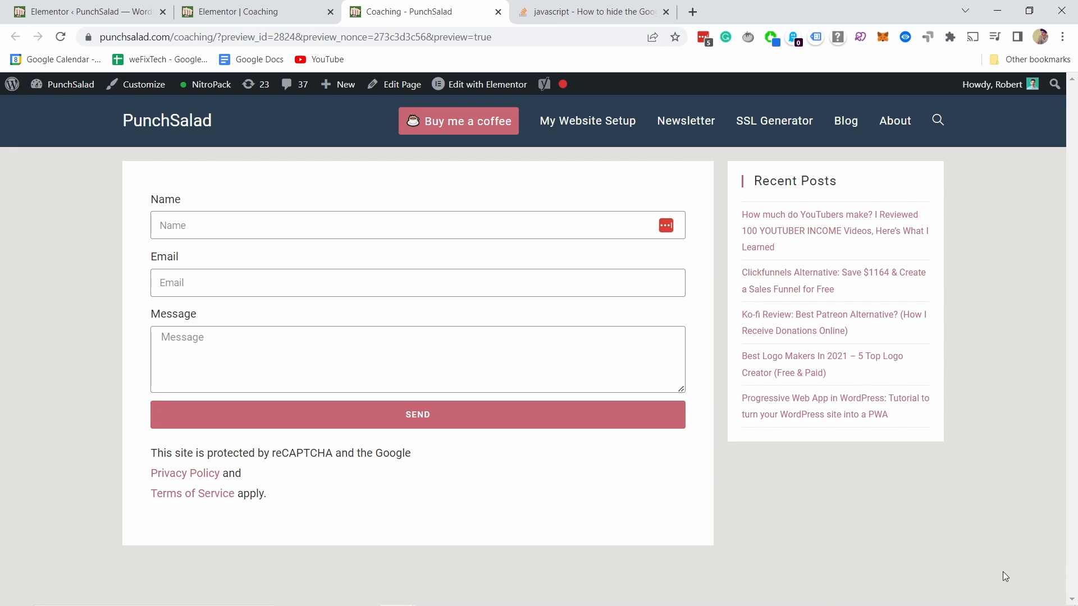
mouse_move(432, 386)
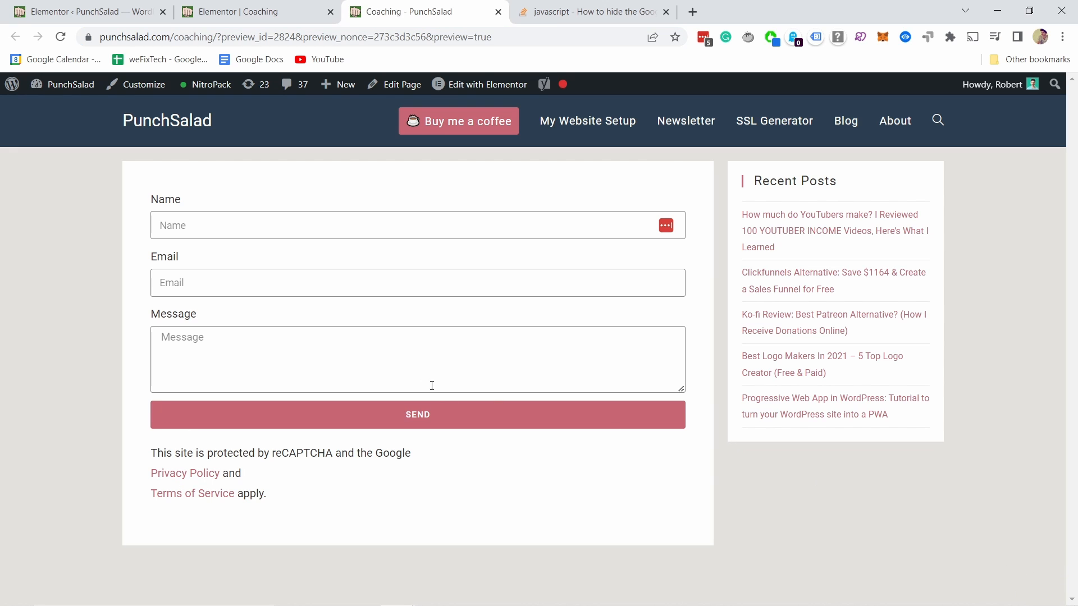